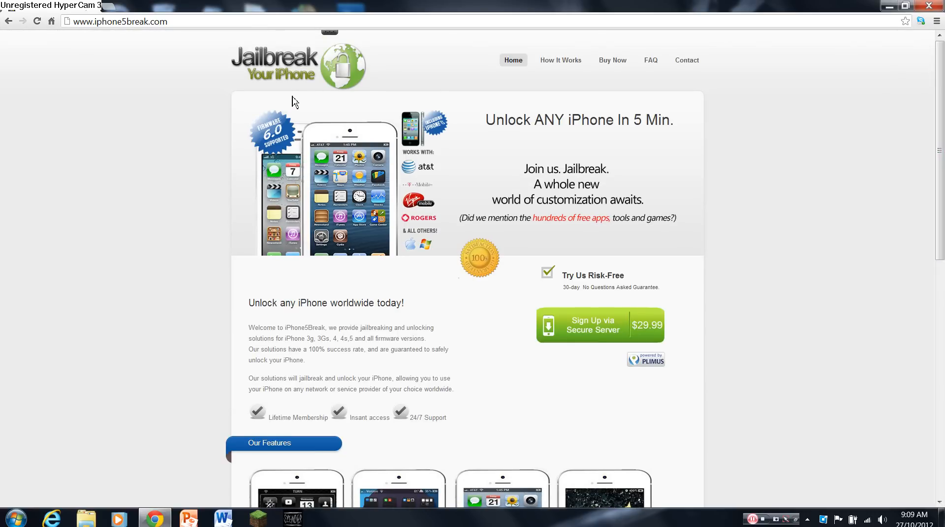
mouse_move(72, 33)
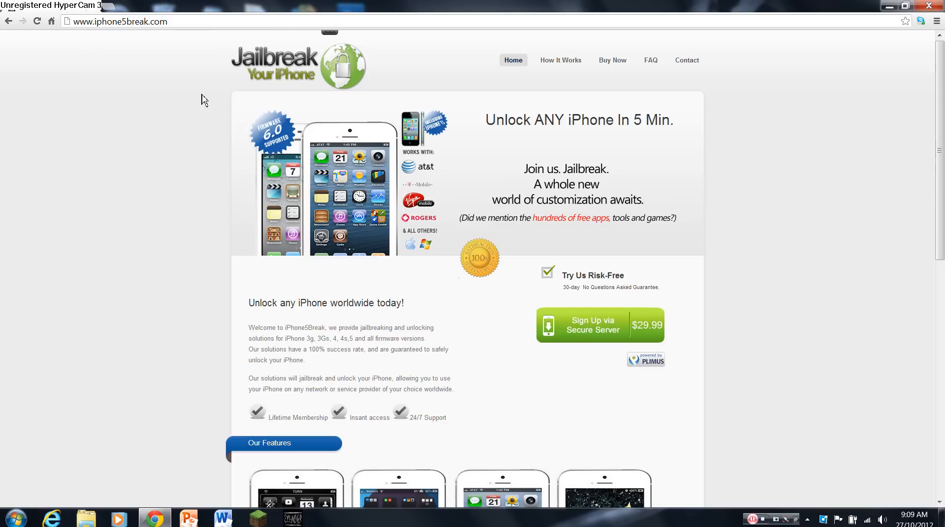
mouse_move(211, 88)
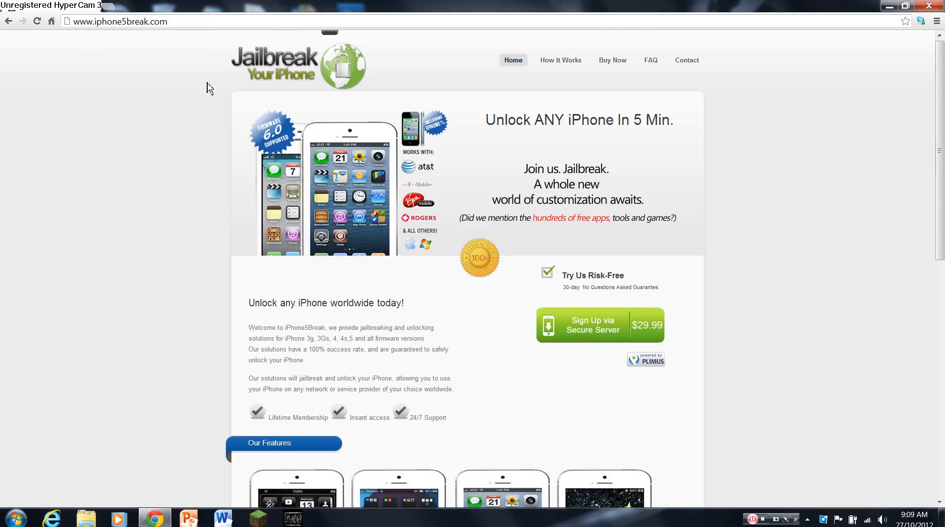
mouse_move(574, 325)
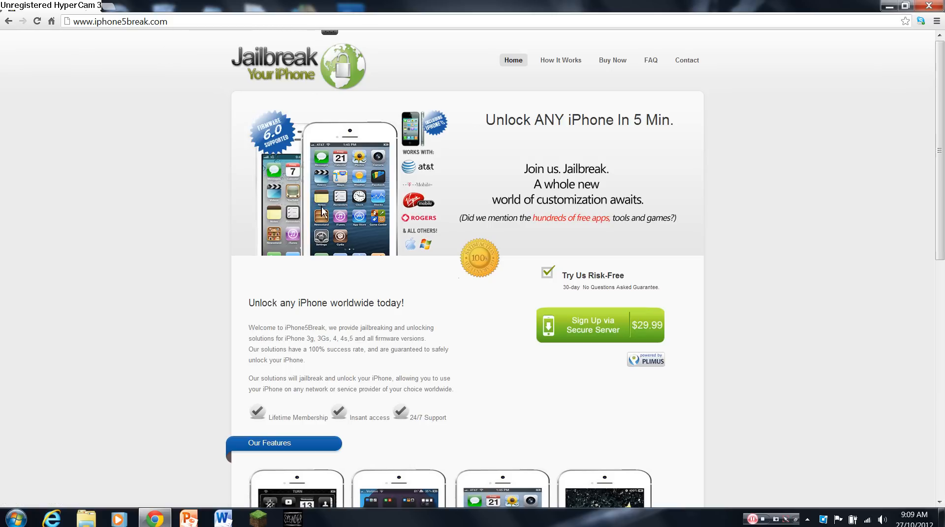
mouse_move(315, 390)
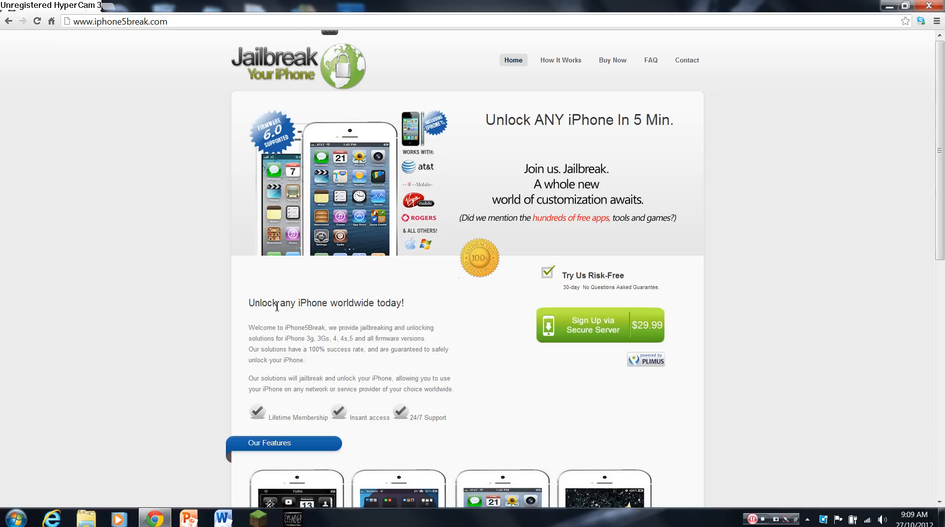
mouse_move(593, 121)
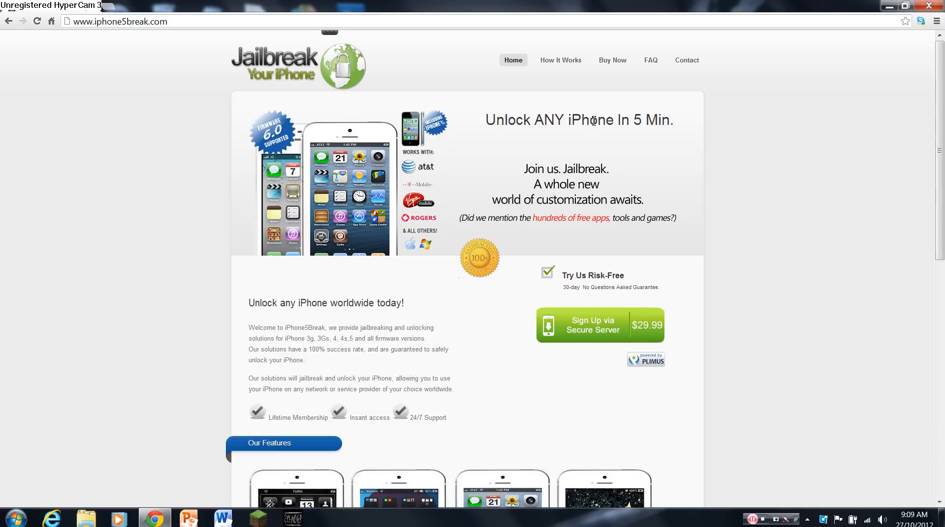
mouse_move(628, 122)
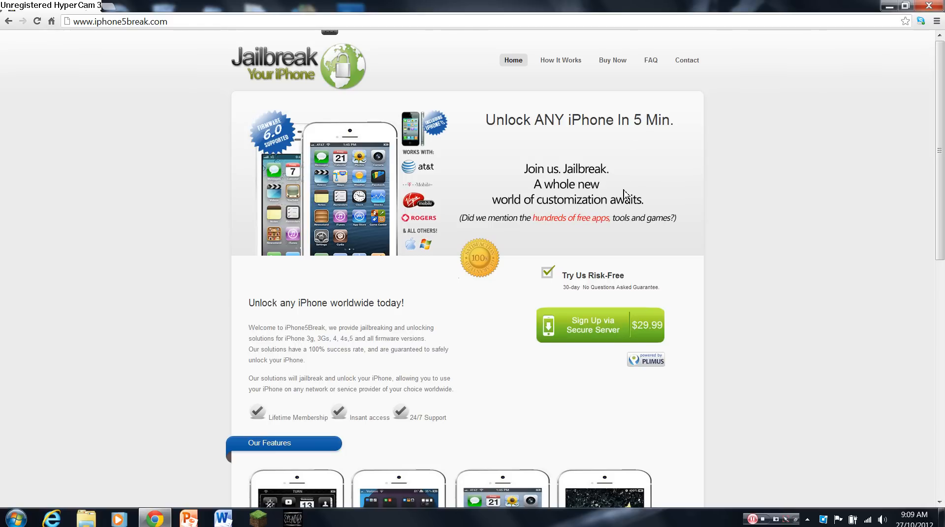
mouse_move(308, 301)
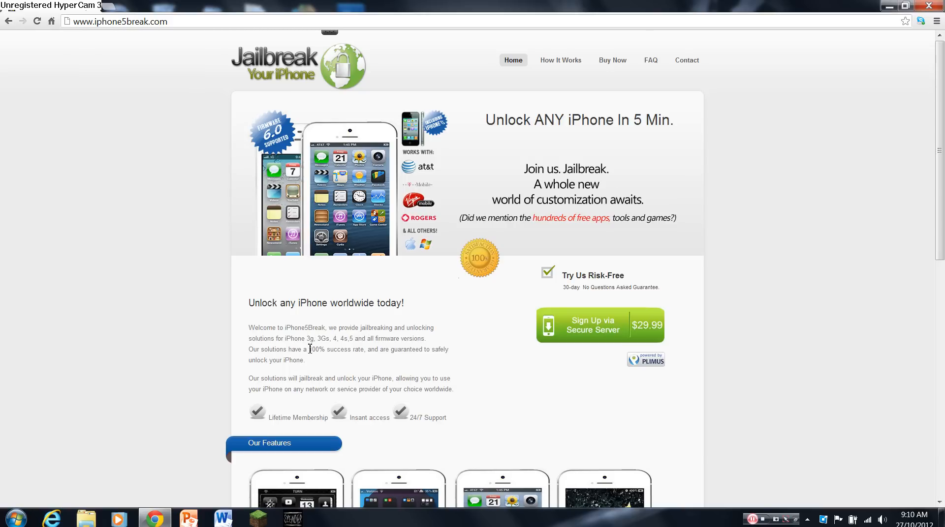
mouse_move(332, 351)
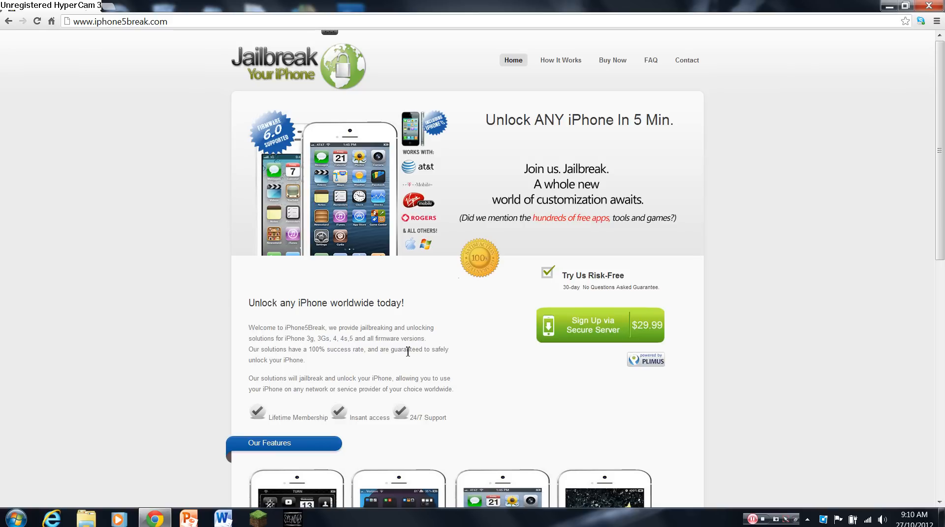
mouse_move(284, 388)
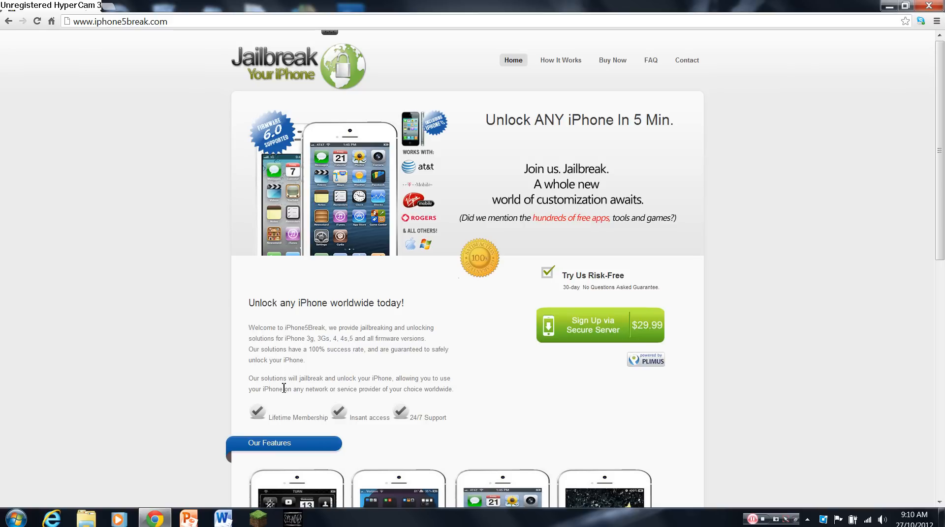
mouse_move(359, 382)
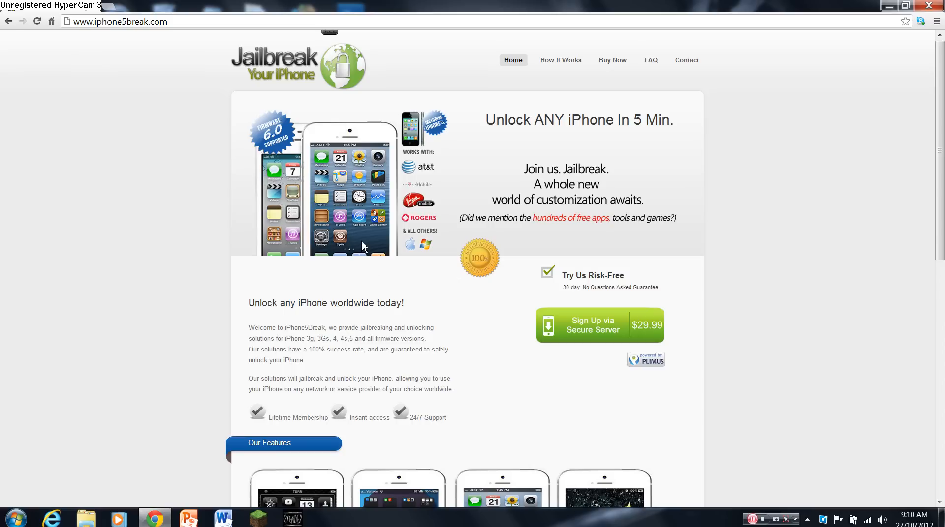
mouse_move(426, 180)
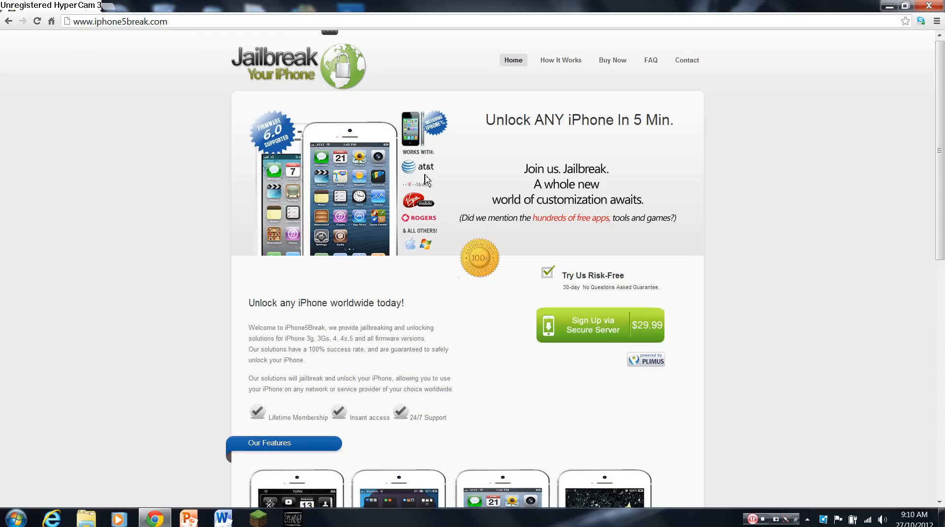
mouse_move(428, 159)
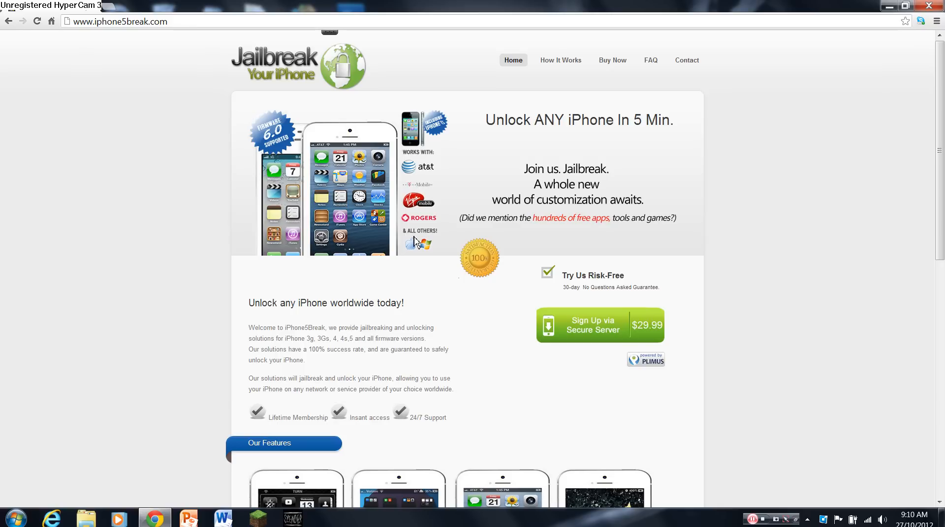
mouse_move(425, 211)
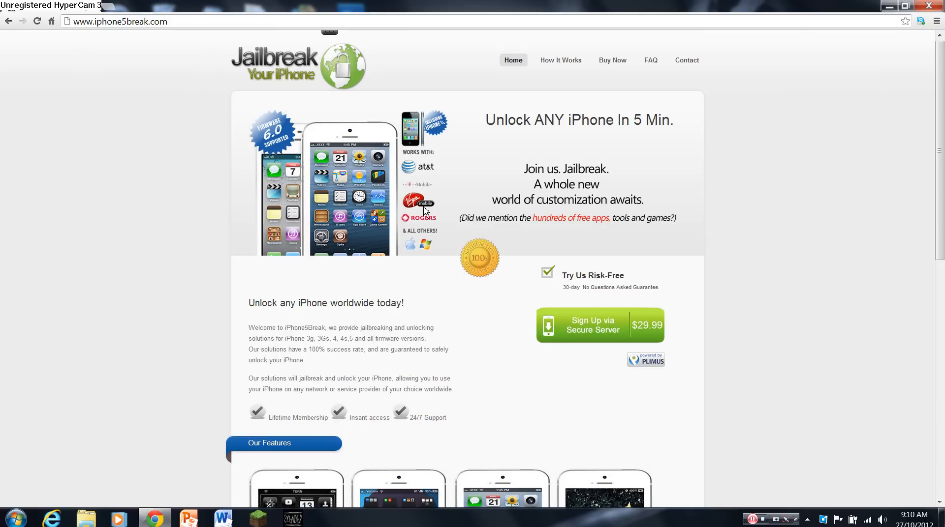
mouse_move(427, 165)
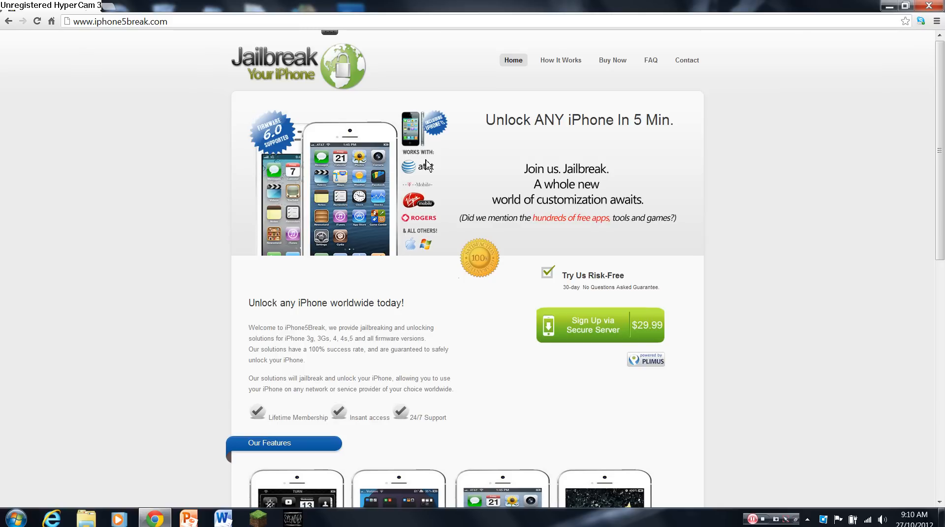
Step: Scroll down to the Our Features section with its six selling points
scroll(down, 3)
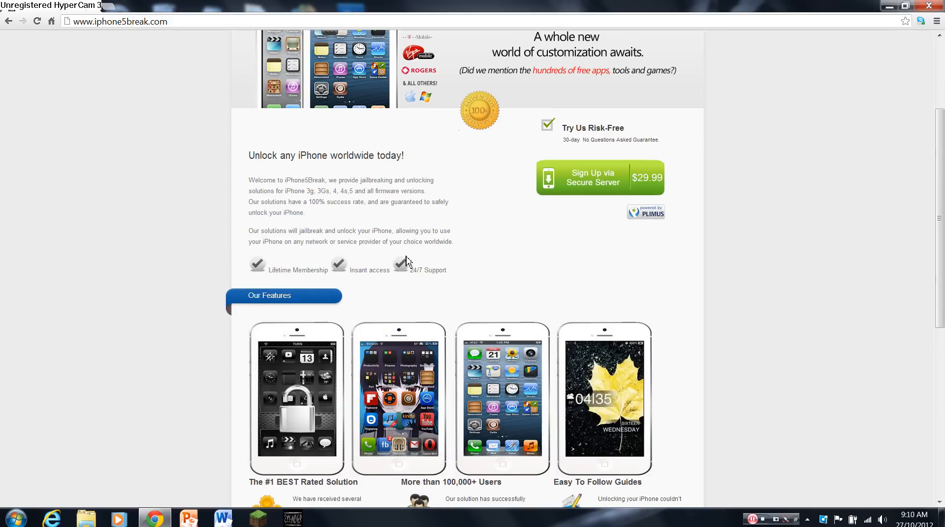
scroll(down, 3)
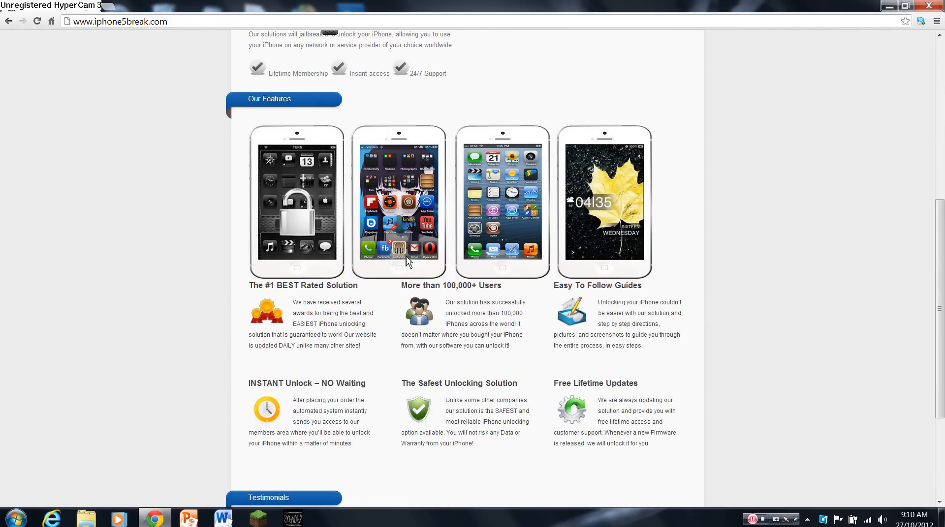
mouse_move(393, 296)
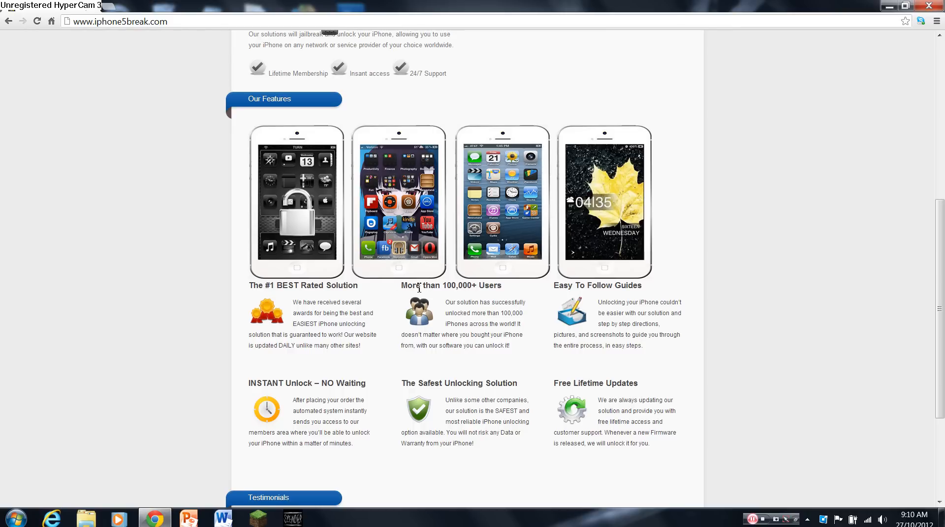
mouse_move(283, 301)
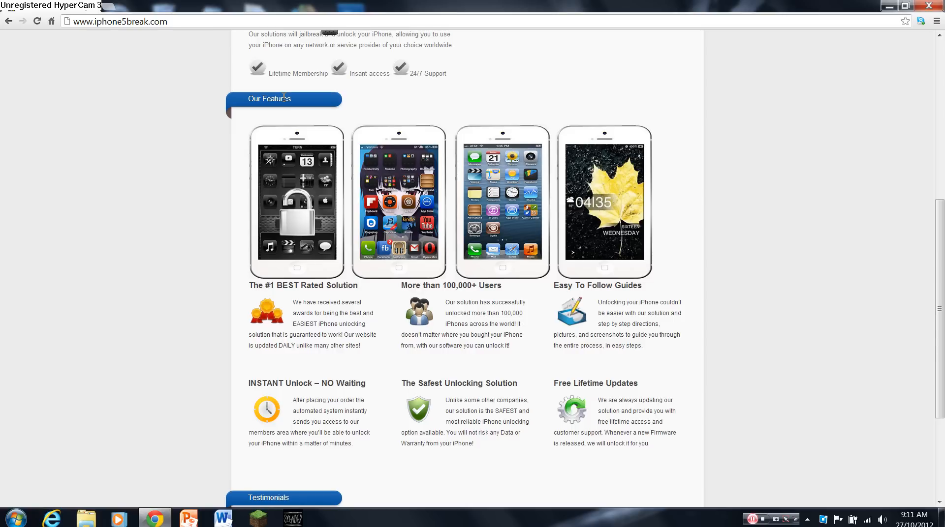
mouse_move(303, 233)
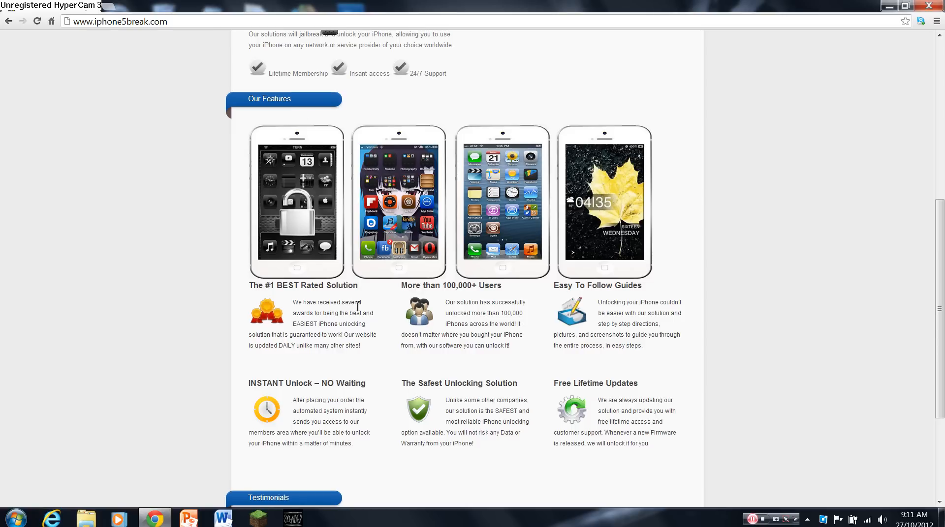
mouse_move(517, 390)
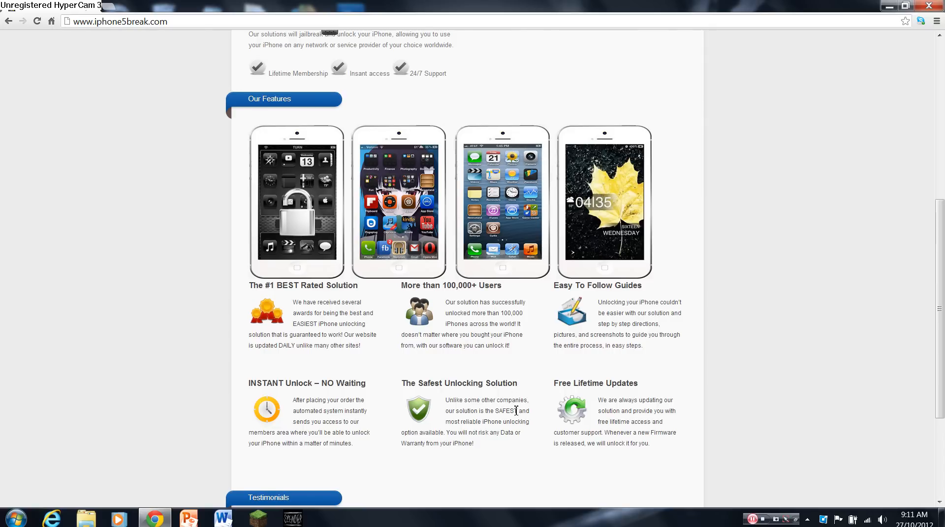
mouse_move(499, 432)
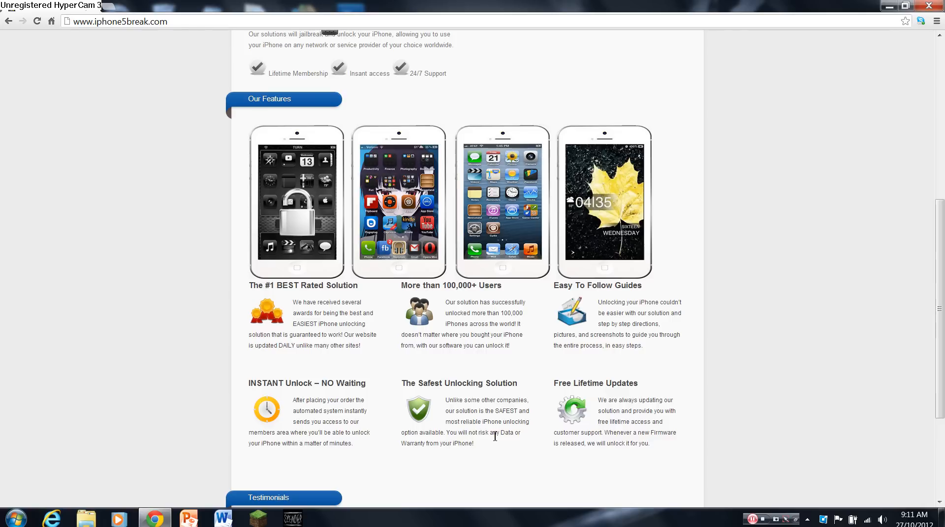
mouse_move(468, 444)
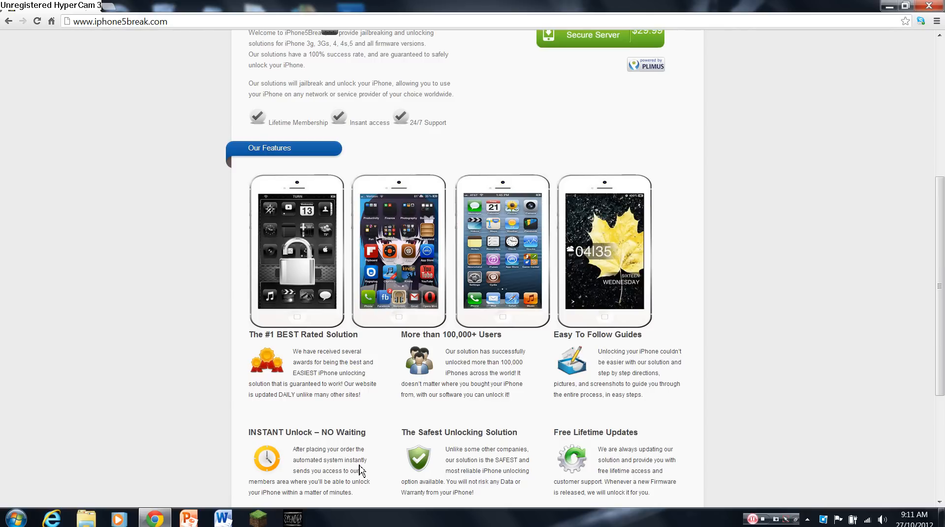
mouse_move(295, 486)
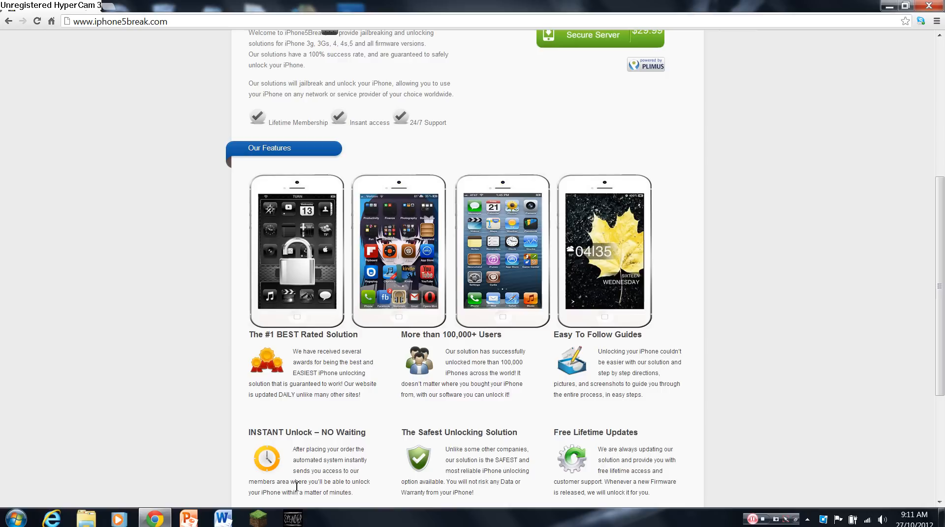
mouse_move(344, 483)
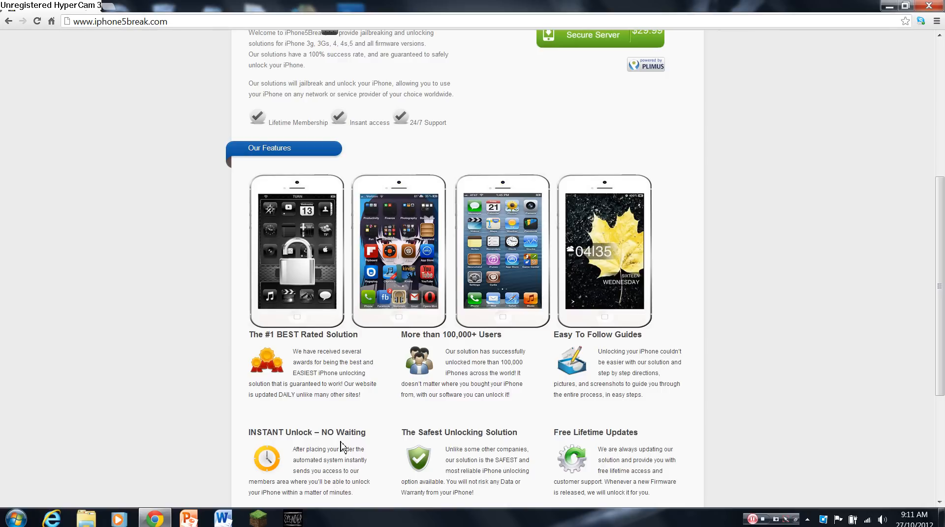
Step: Return to the top of the home page and dismiss the colour-scheme prompt
scroll(up, 3)
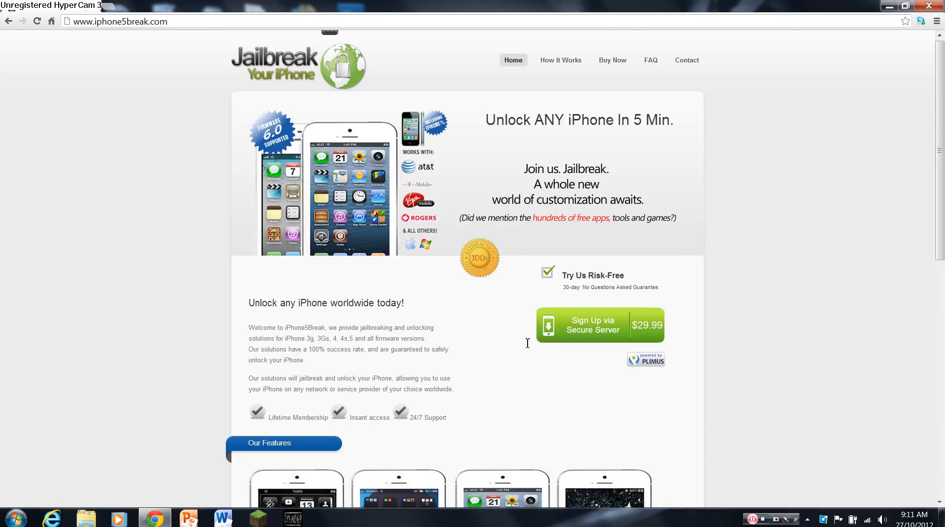
mouse_move(556, 325)
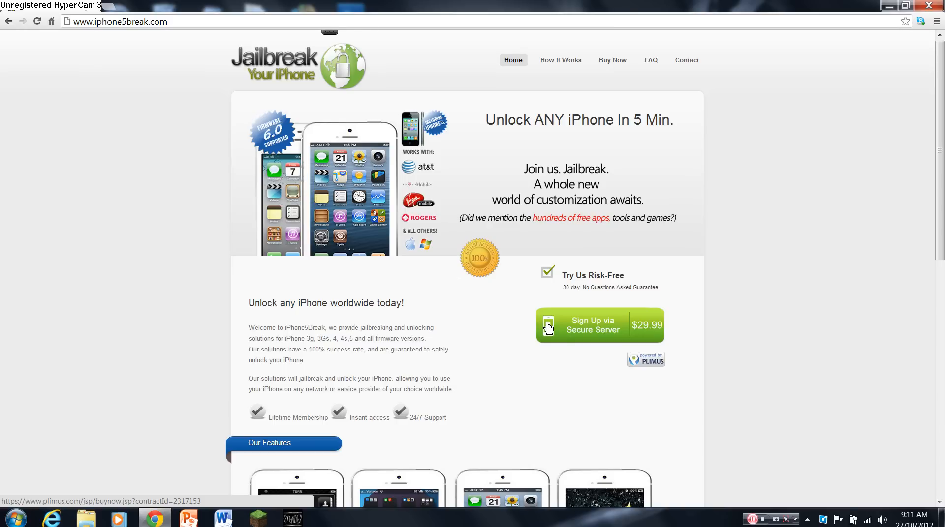
mouse_move(532, 325)
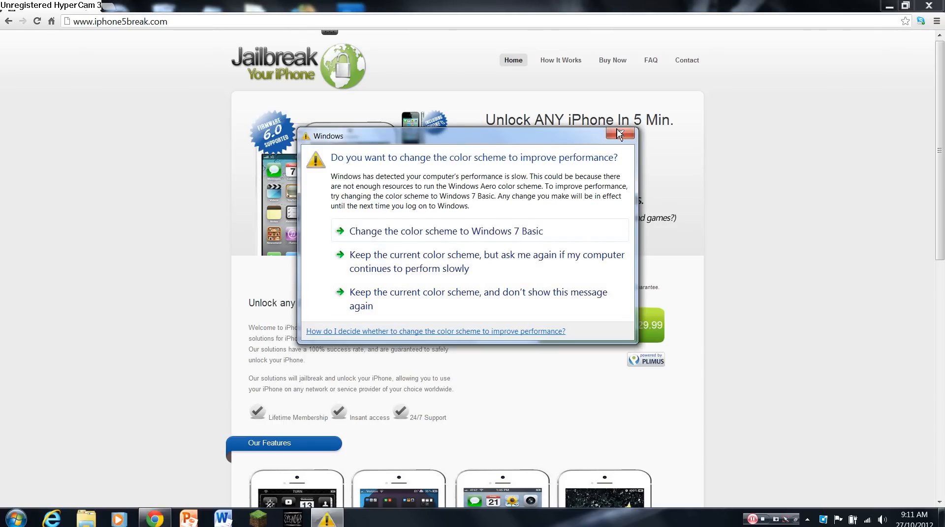
click(619, 134)
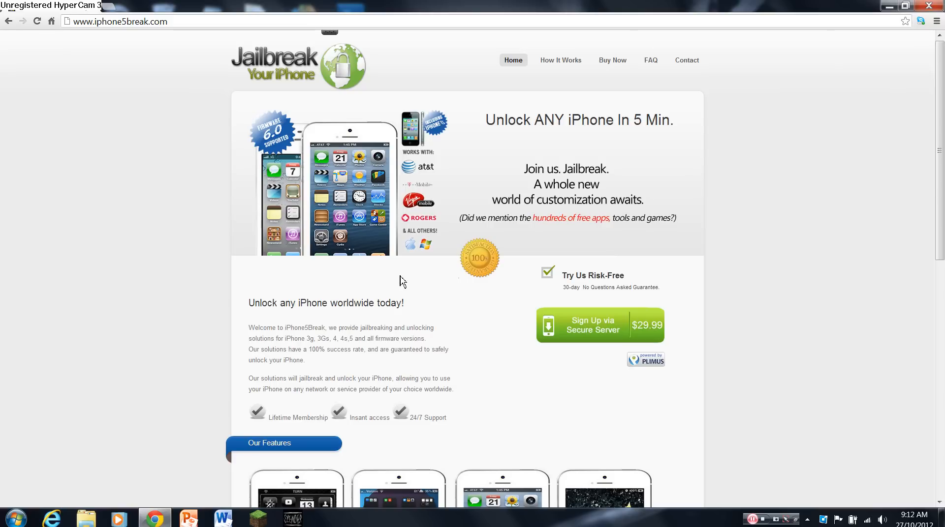
mouse_move(549, 326)
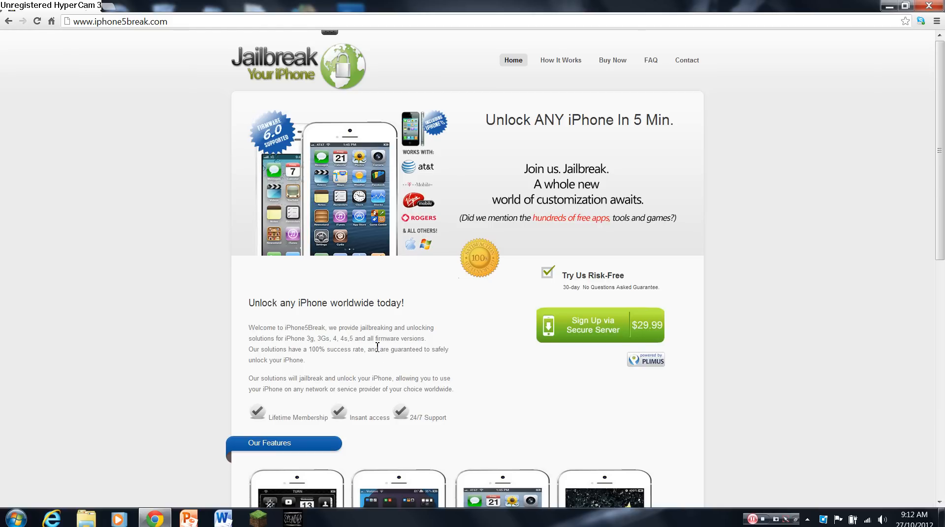
mouse_move(559, 60)
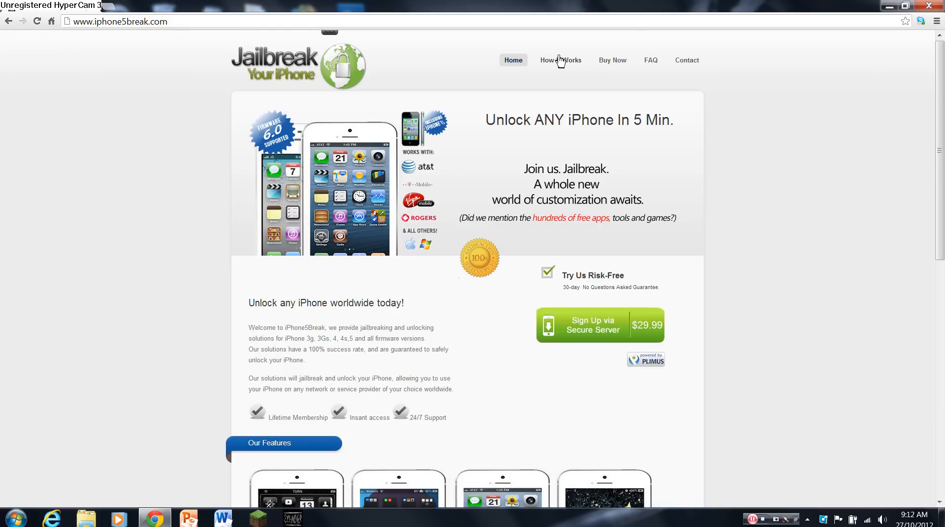
Step: Go to the How It Works page and dismiss the colour-scheme prompt again
click(559, 60)
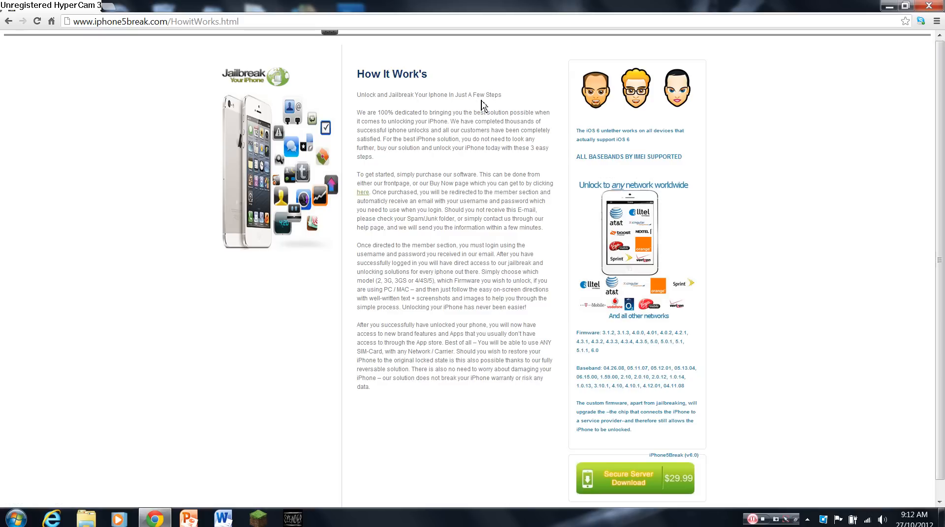
mouse_move(511, 111)
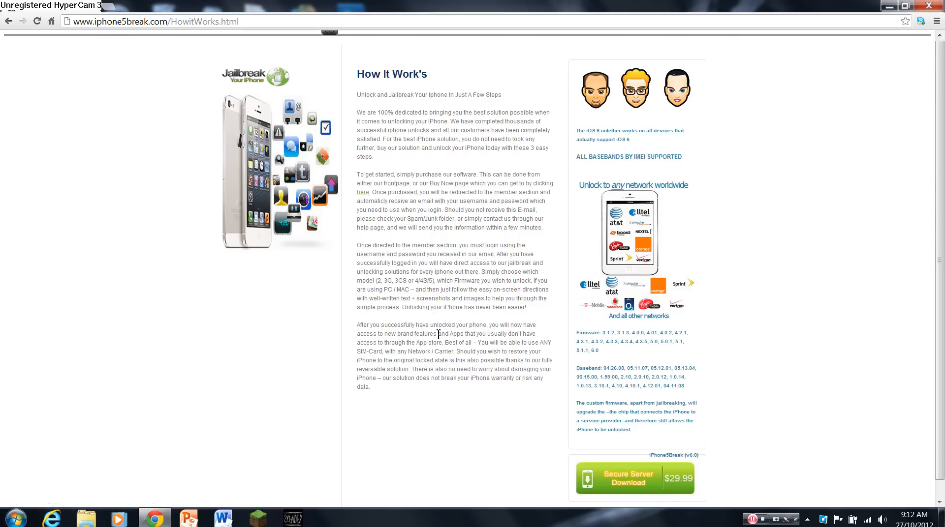
mouse_move(480, 320)
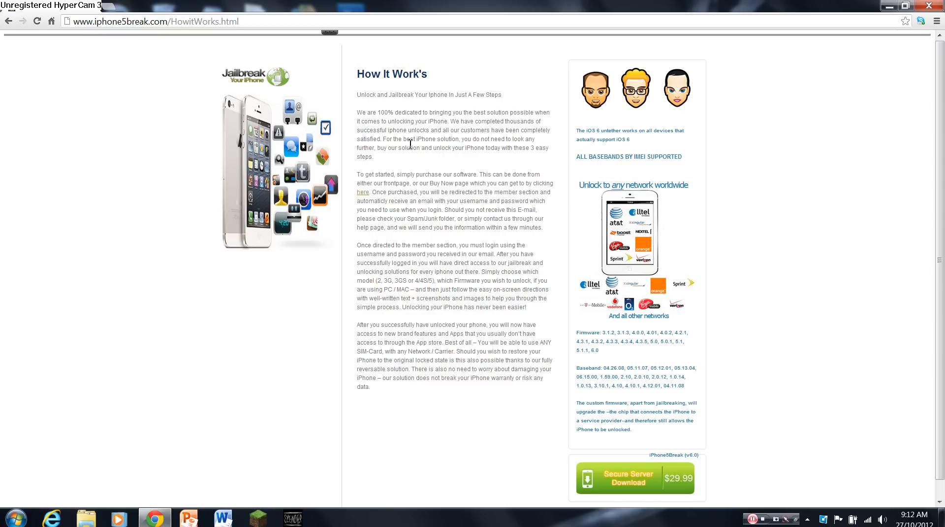
mouse_move(515, 121)
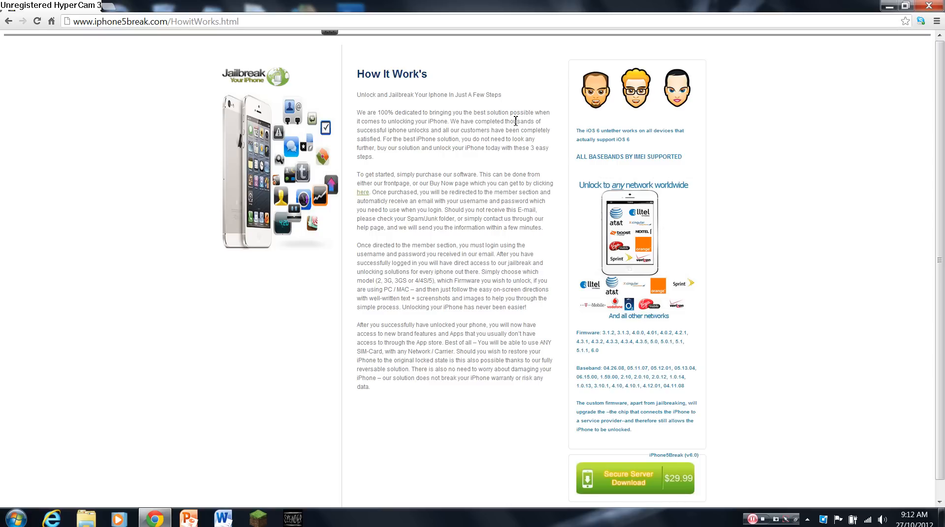
mouse_move(618, 141)
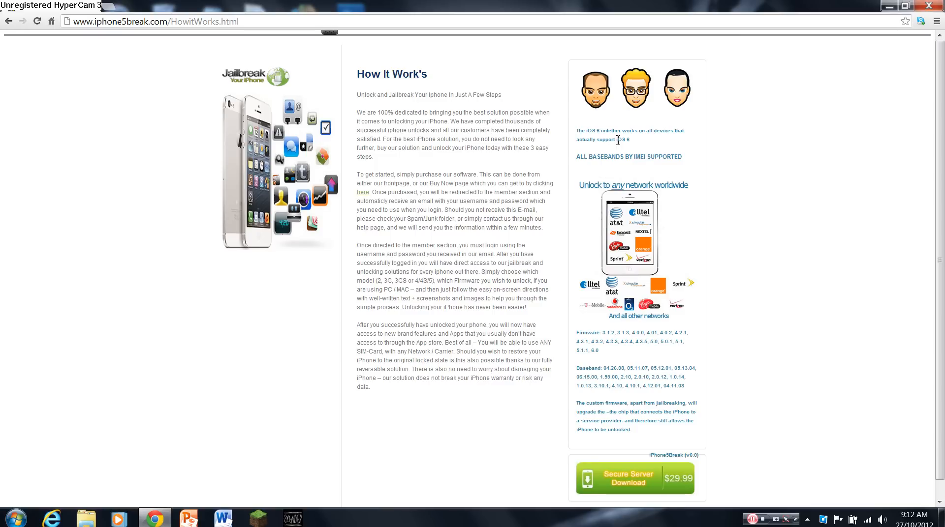
mouse_move(589, 132)
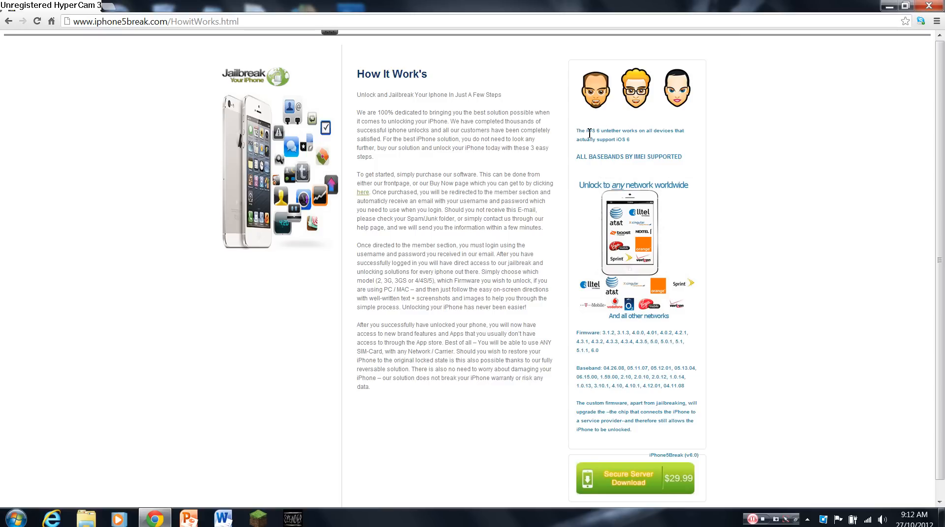
mouse_move(669, 142)
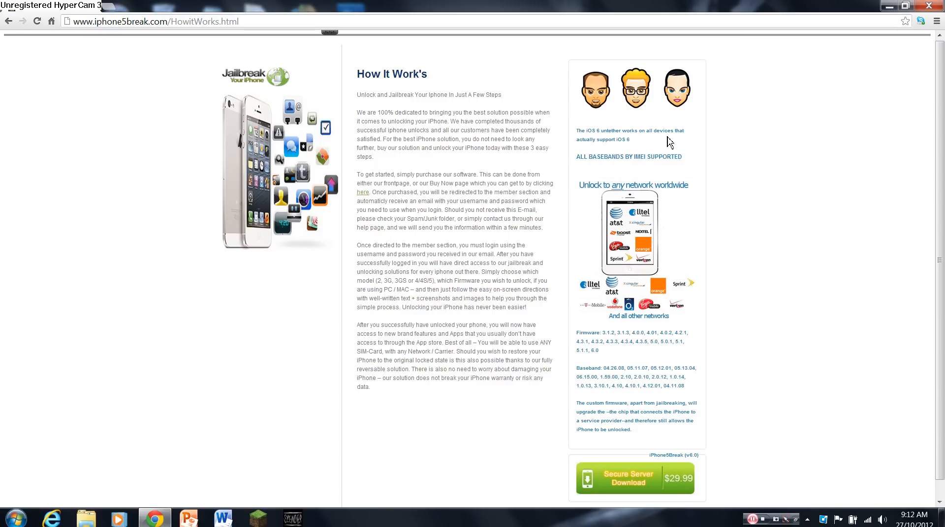
mouse_move(620, 142)
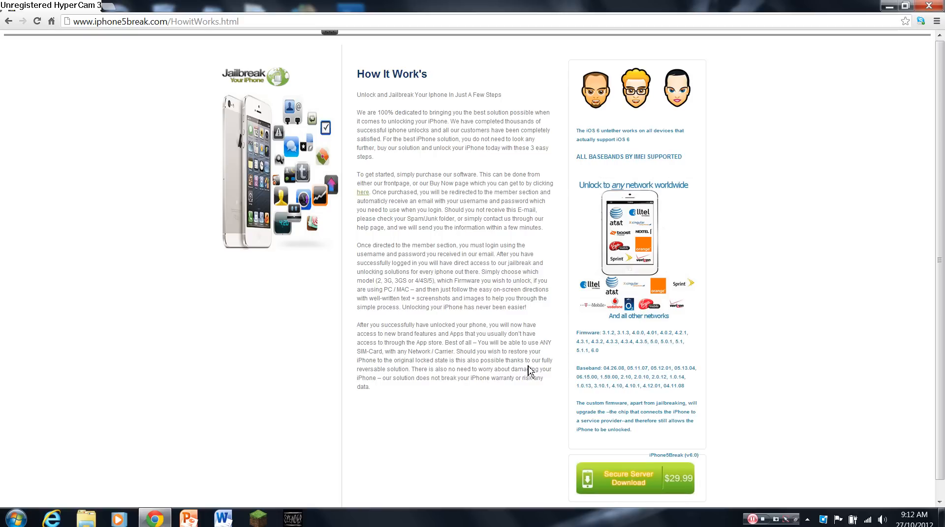
mouse_move(437, 172)
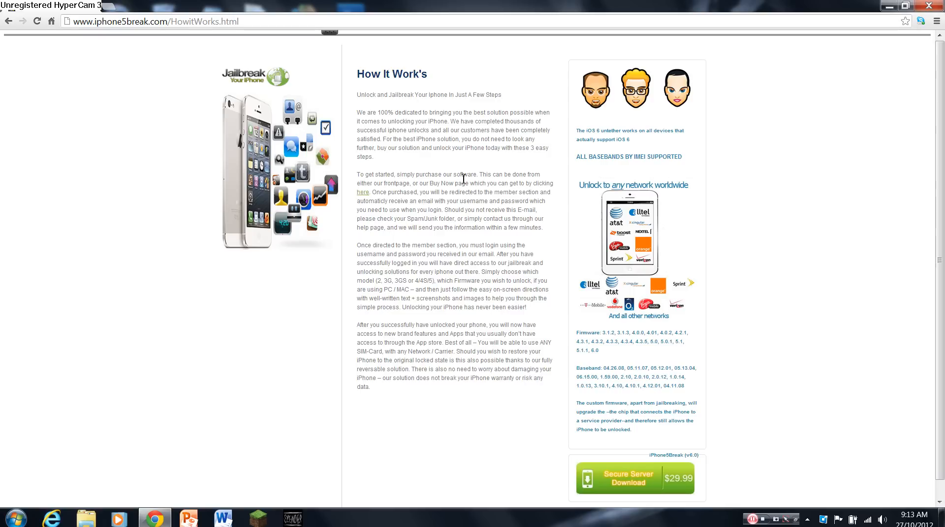
mouse_move(436, 133)
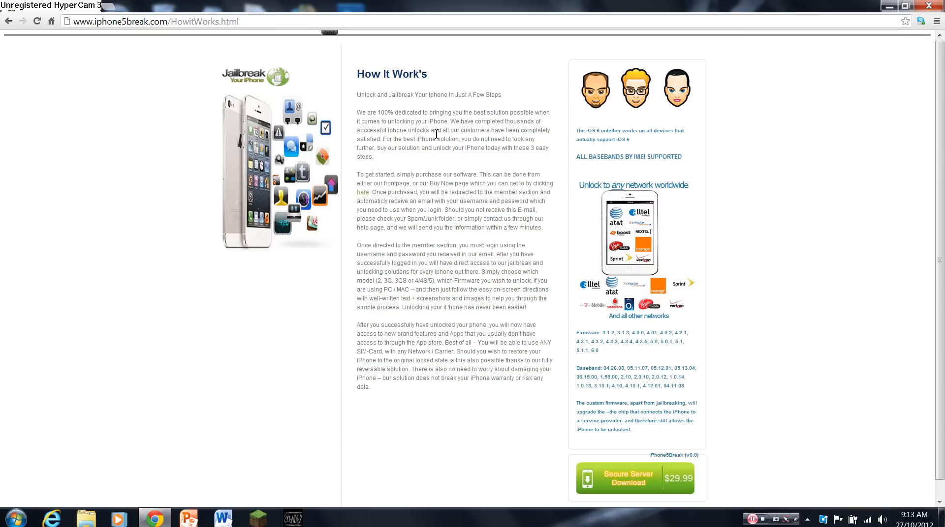
mouse_move(496, 166)
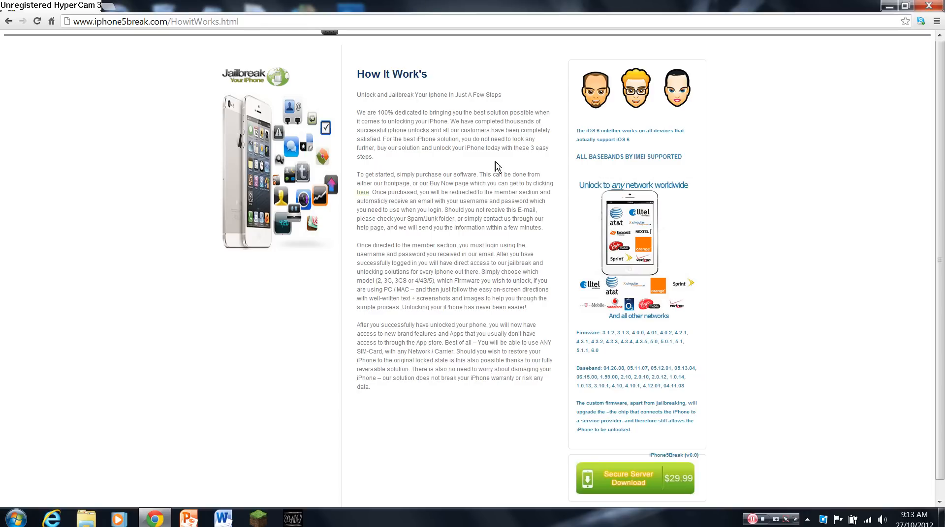
mouse_move(437, 238)
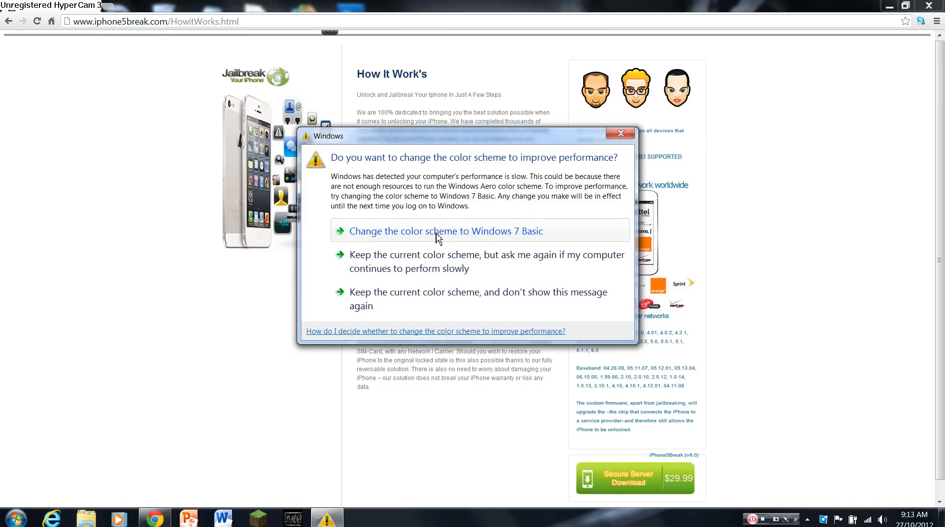
mouse_move(451, 237)
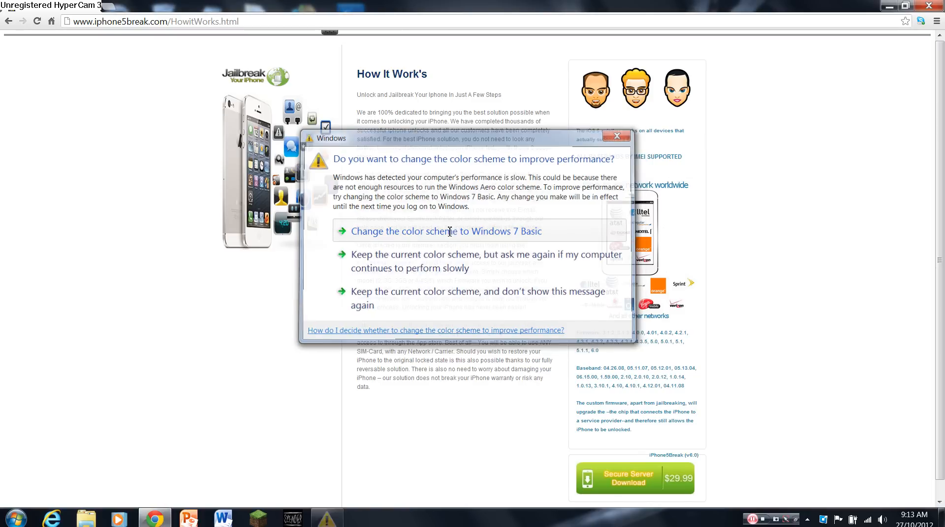
click(617, 135)
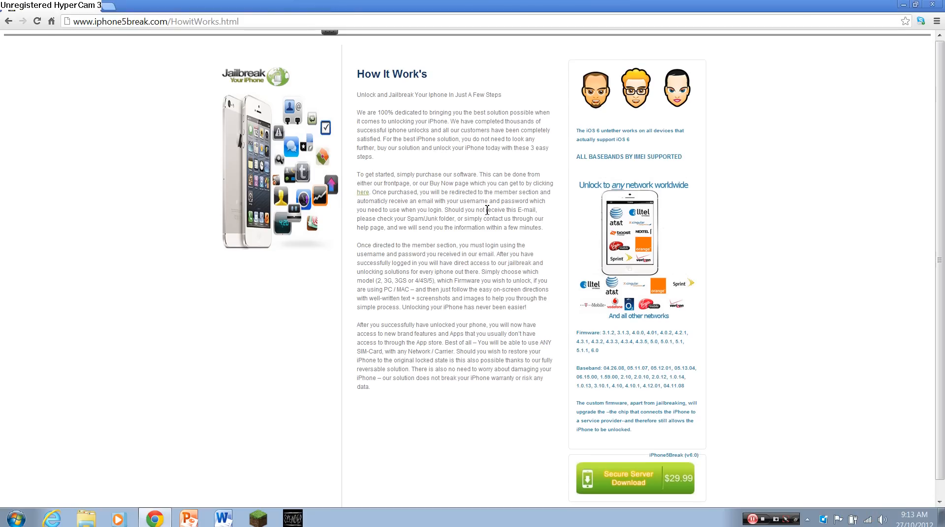
mouse_move(383, 296)
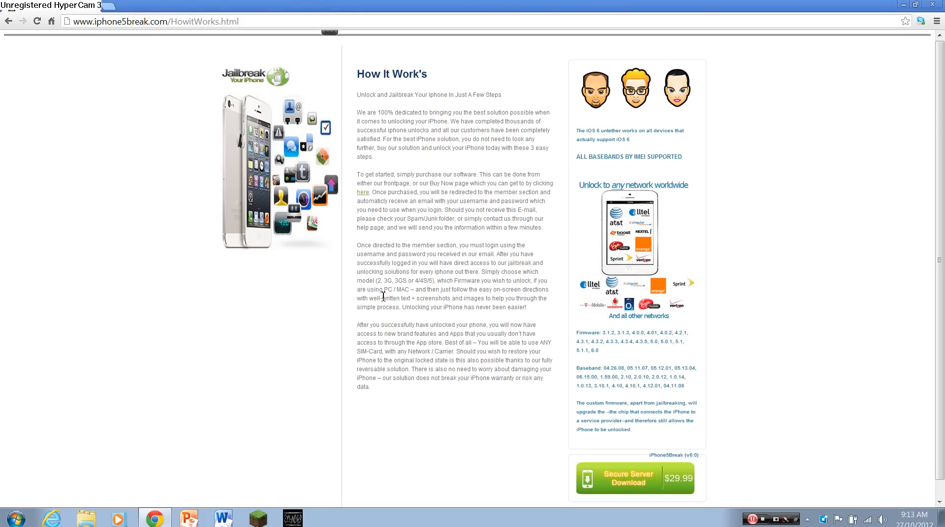
mouse_move(795, 119)
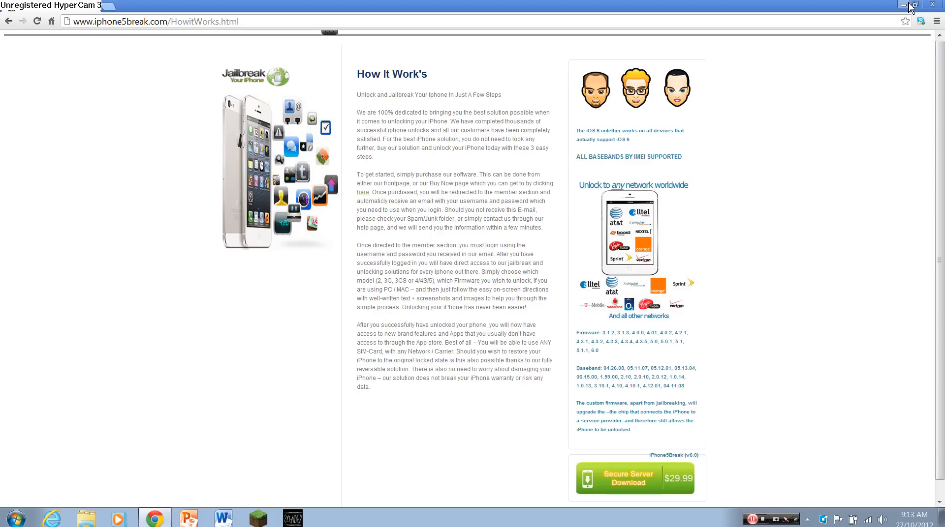
mouse_move(581, 159)
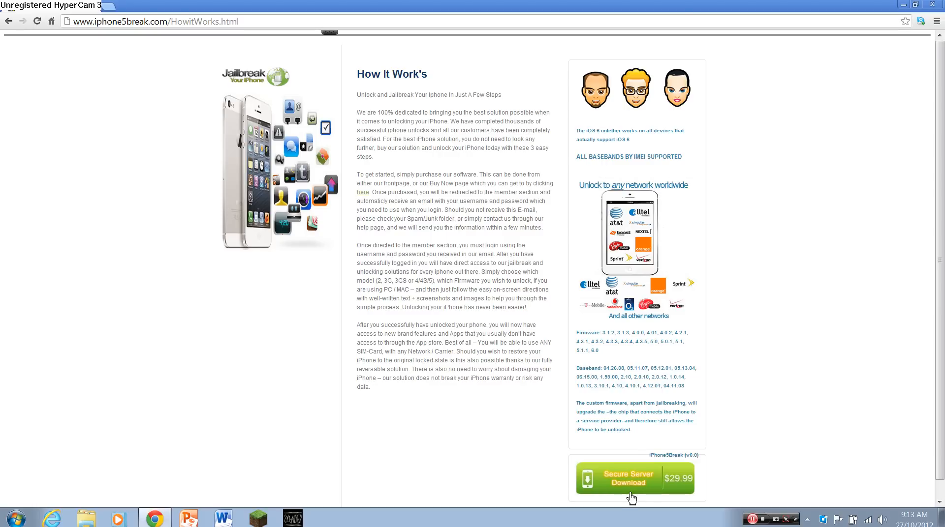
mouse_move(630, 487)
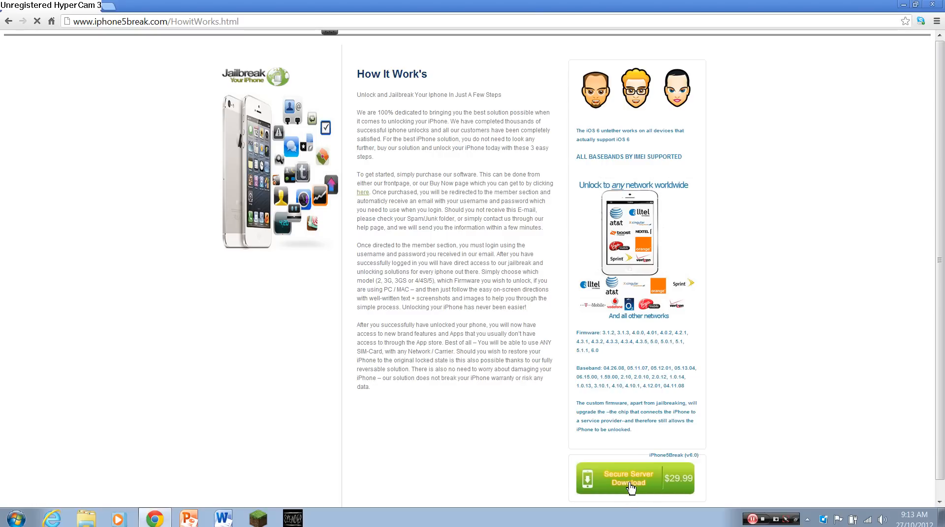
Step: Start the $29.99 Secure Server Download checkout
click(629, 488)
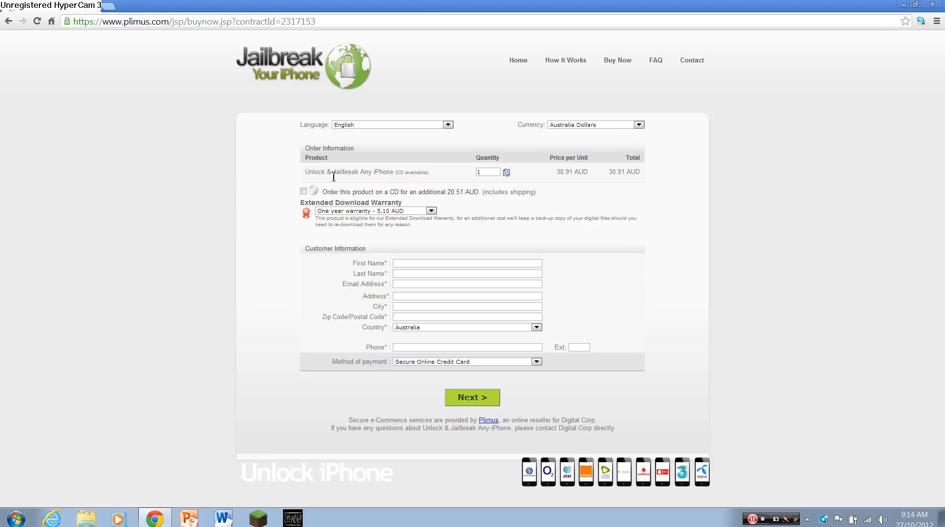
mouse_move(384, 202)
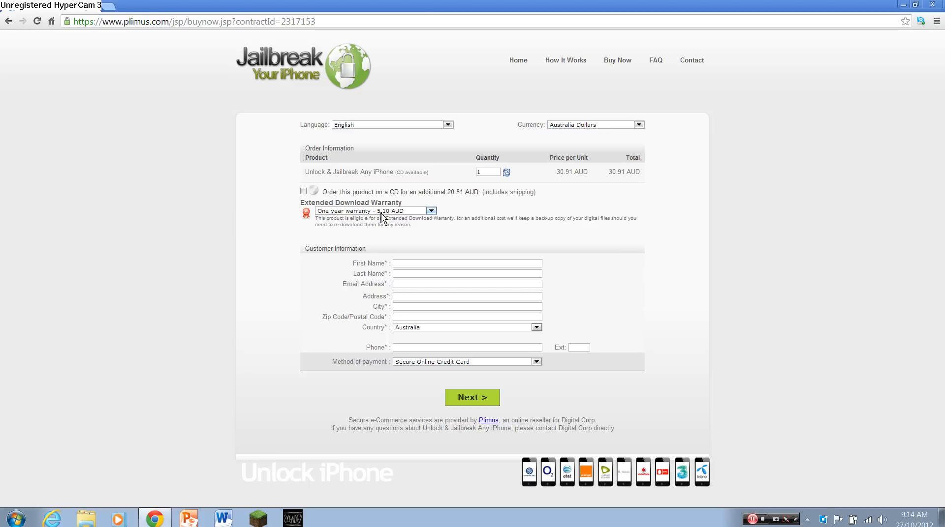
Step: Review the extended download warranty options, then navigate back to the home page
click(430, 211)
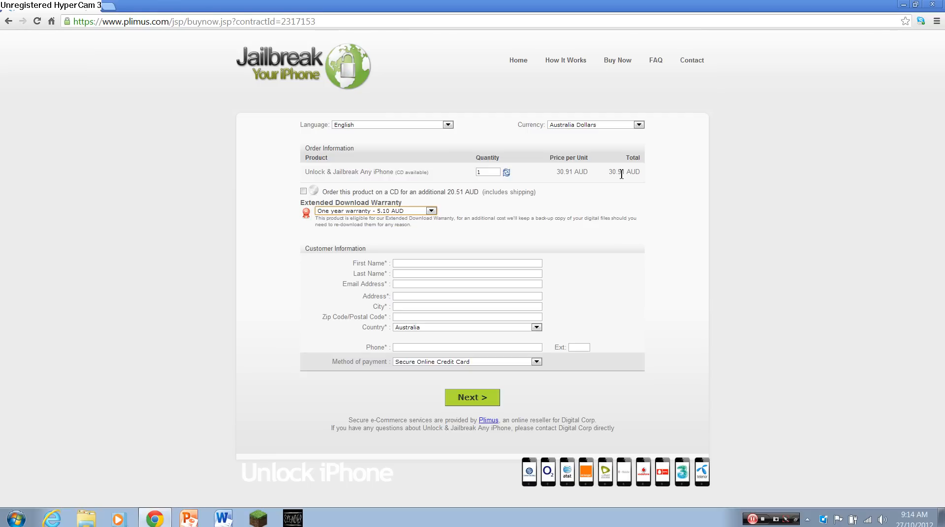
mouse_move(383, 124)
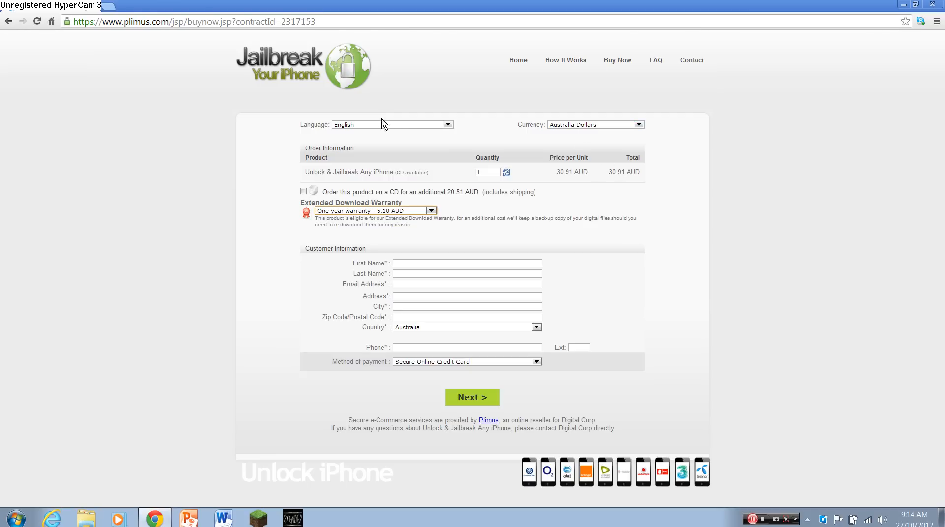
mouse_move(439, 186)
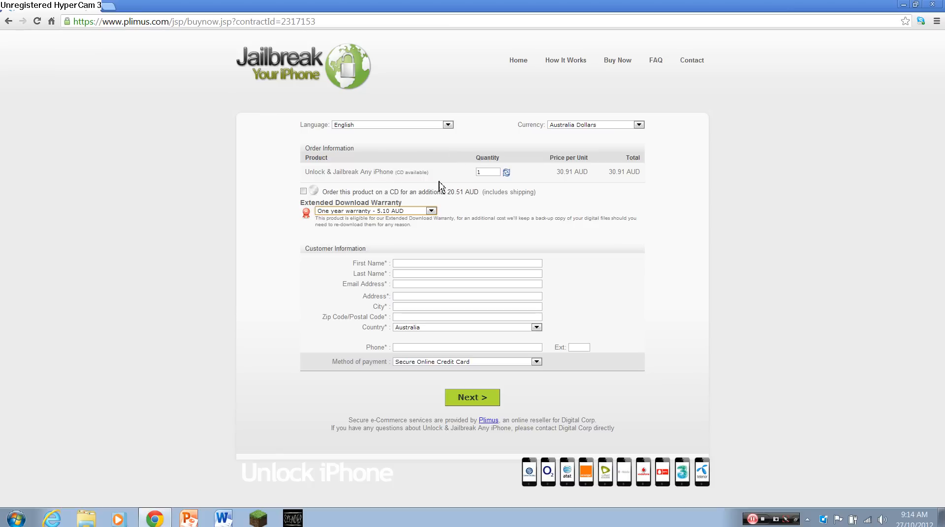
mouse_move(344, 172)
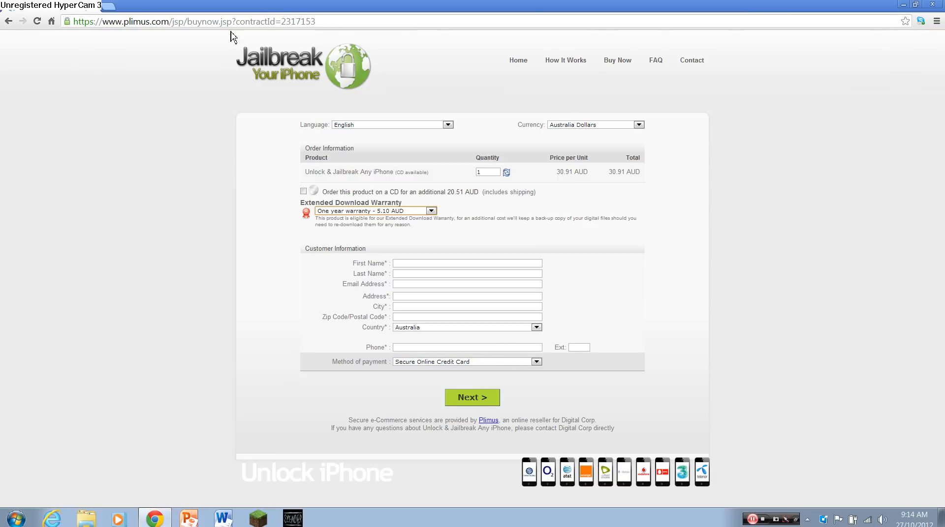
click(9, 21)
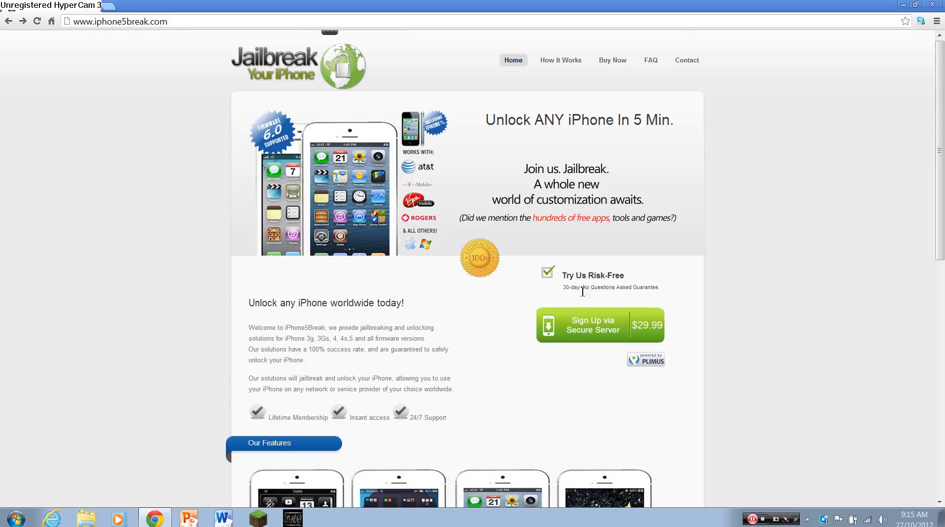
mouse_move(601, 290)
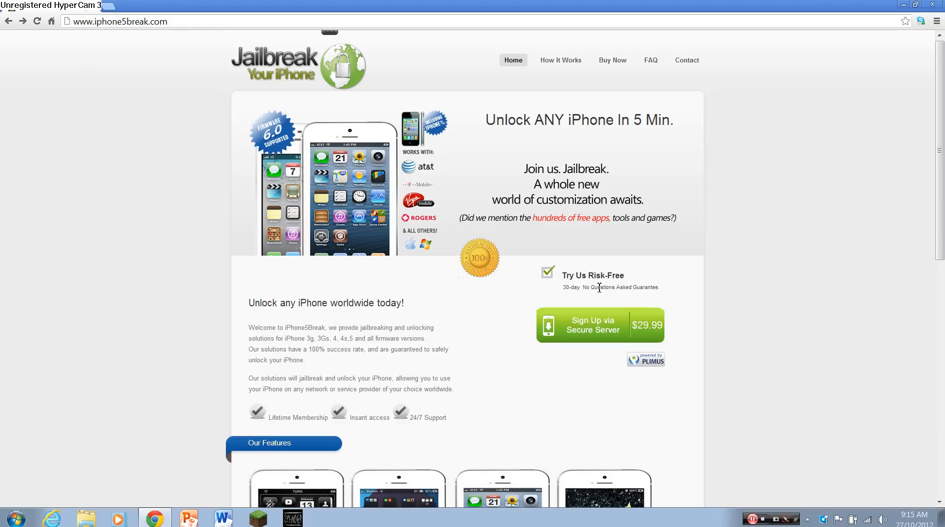
mouse_move(460, 255)
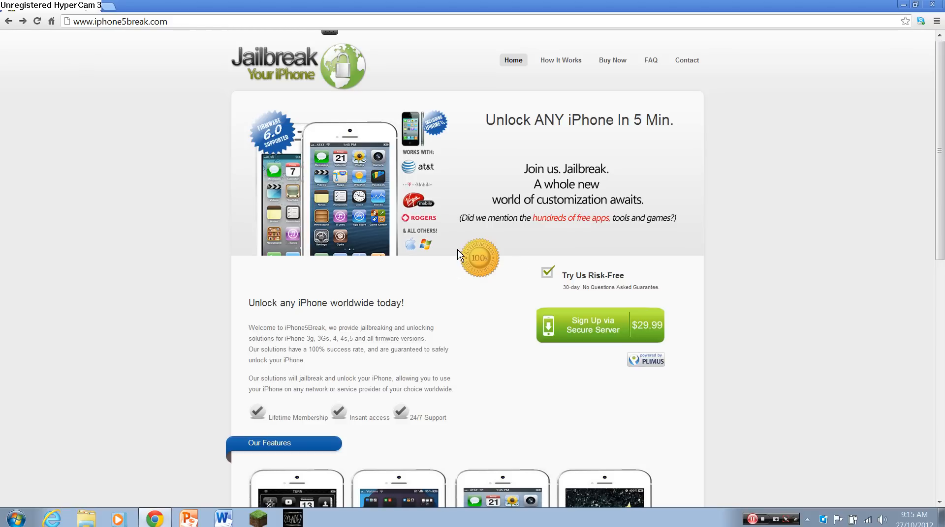
scroll(down, 3)
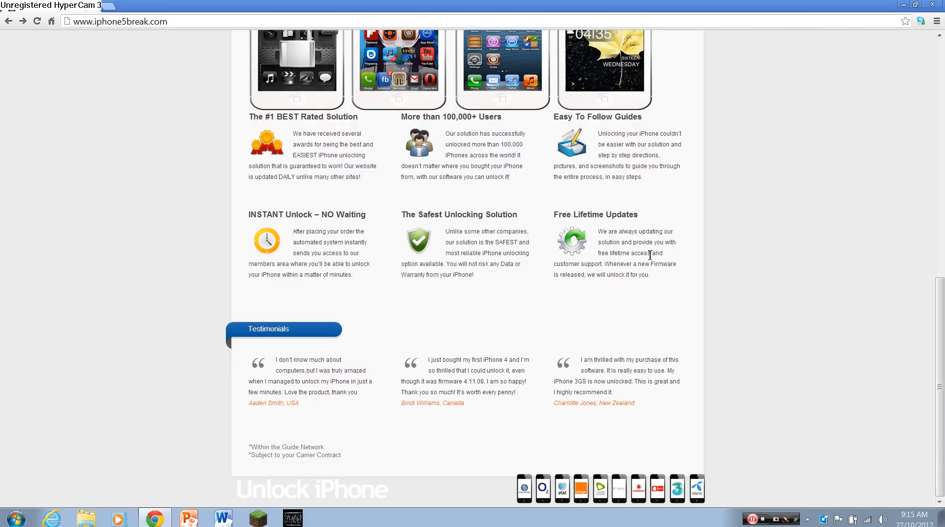
mouse_move(639, 278)
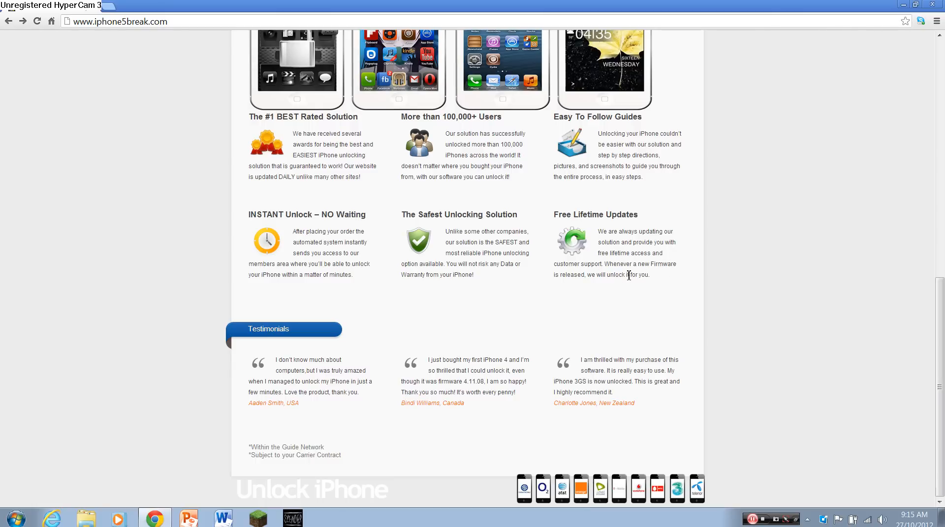
mouse_move(645, 289)
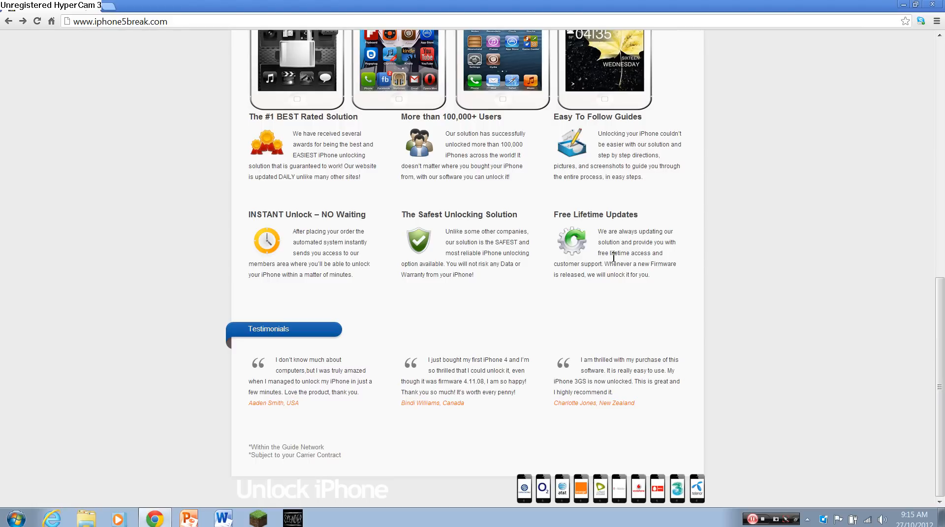
mouse_move(579, 156)
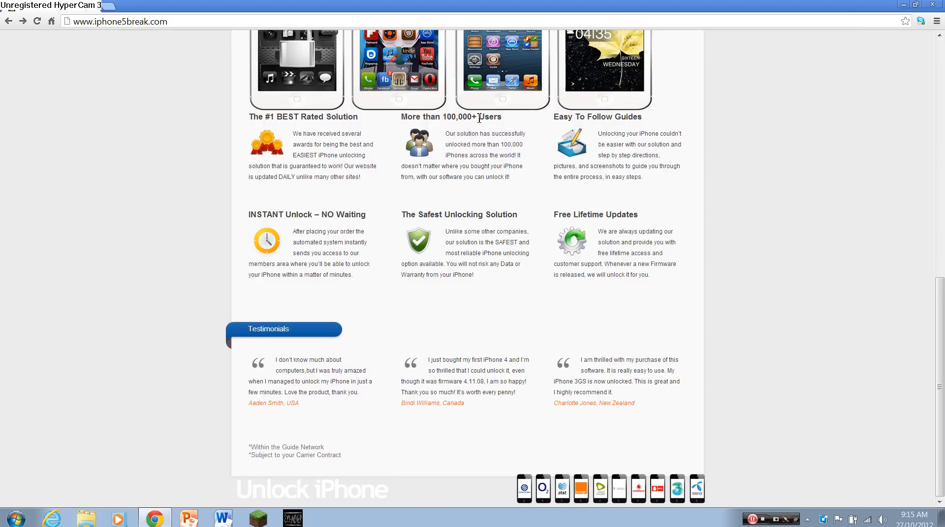
mouse_move(632, 128)
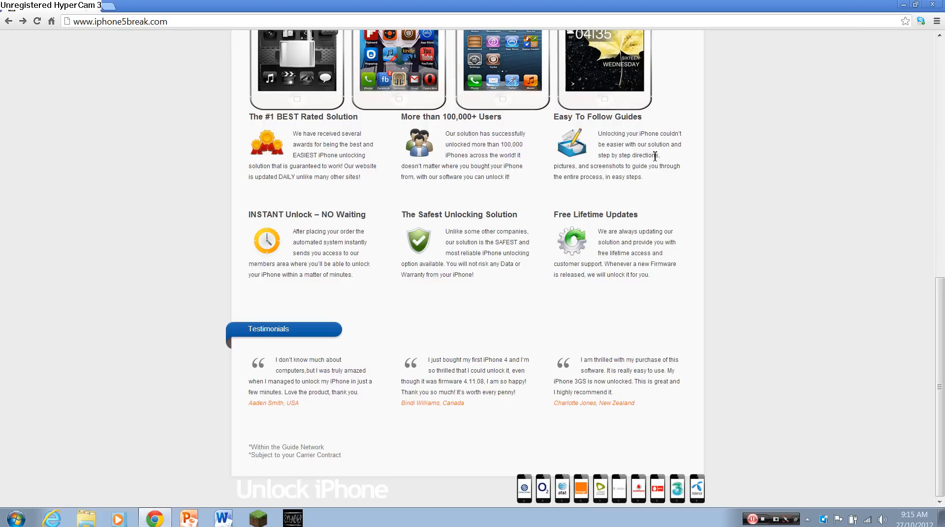
mouse_move(627, 168)
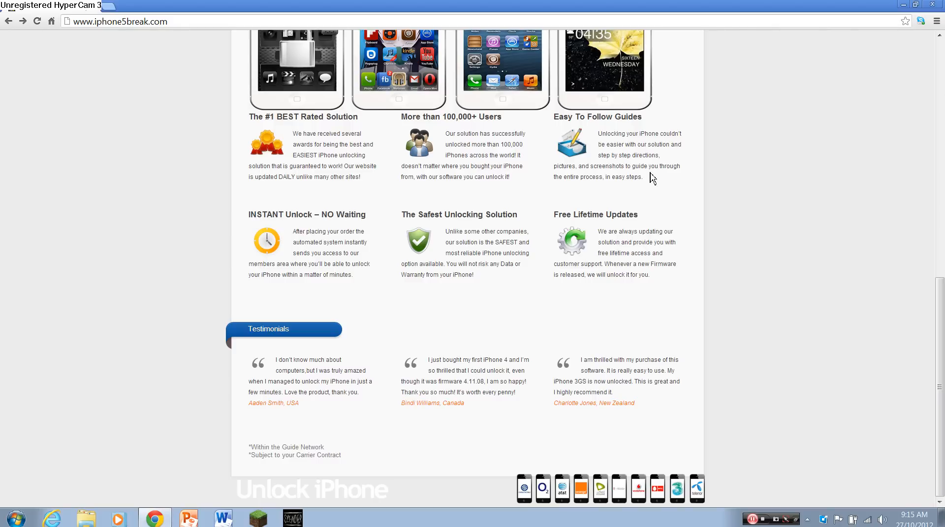
mouse_move(659, 184)
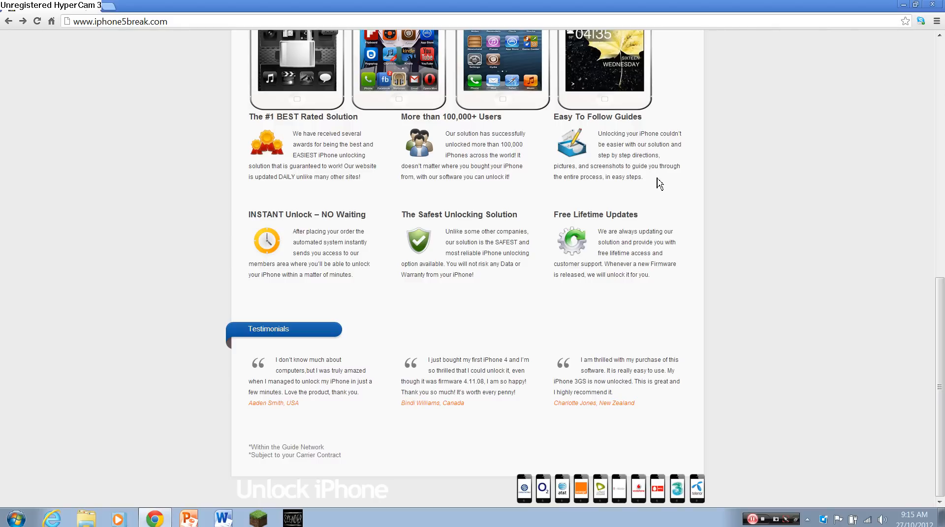
mouse_move(346, 307)
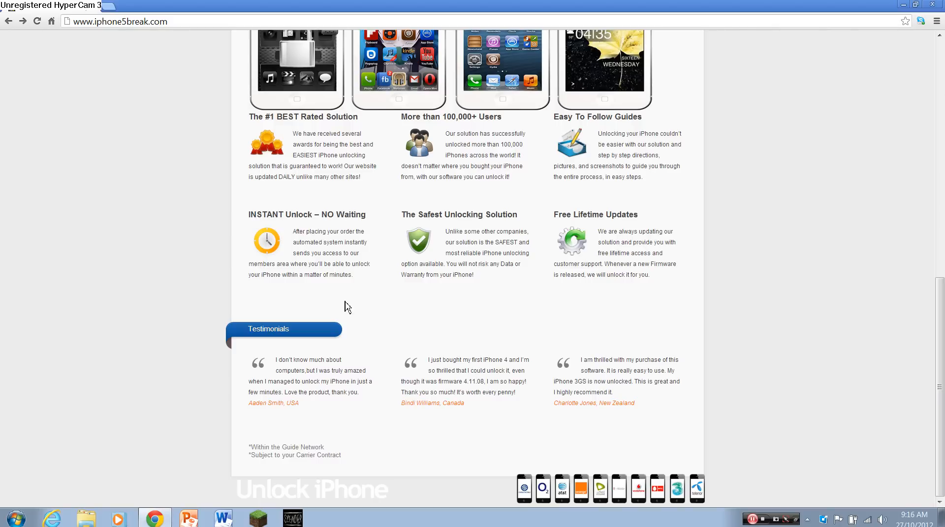
mouse_move(312, 372)
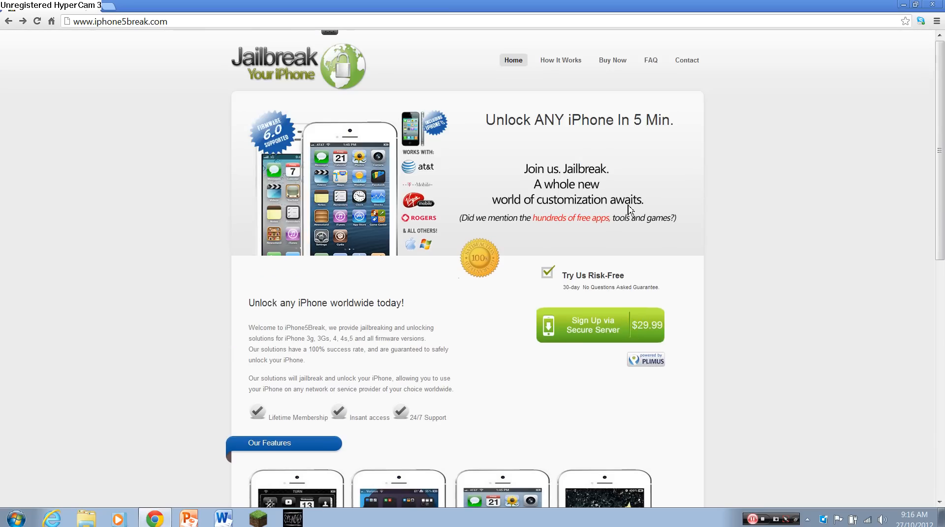
mouse_move(443, 240)
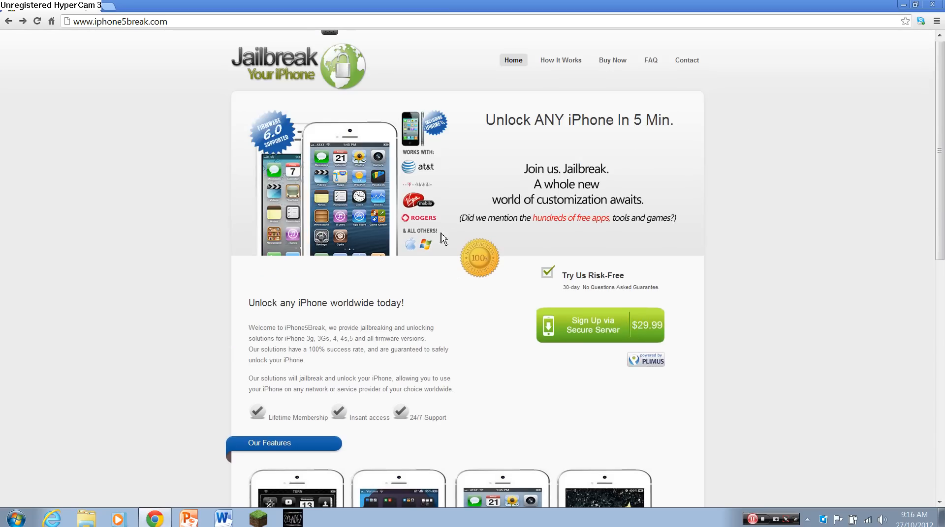
mouse_move(449, 224)
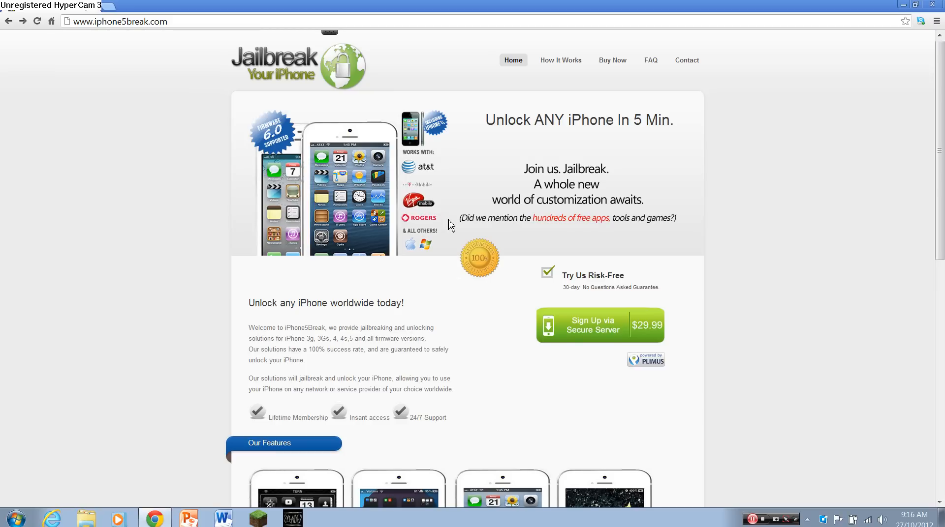
mouse_move(456, 169)
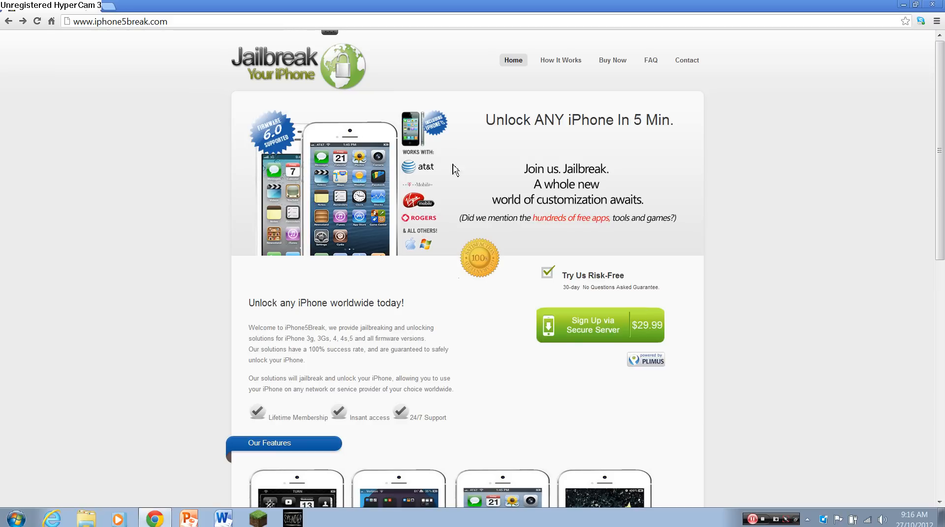
mouse_move(661, 369)
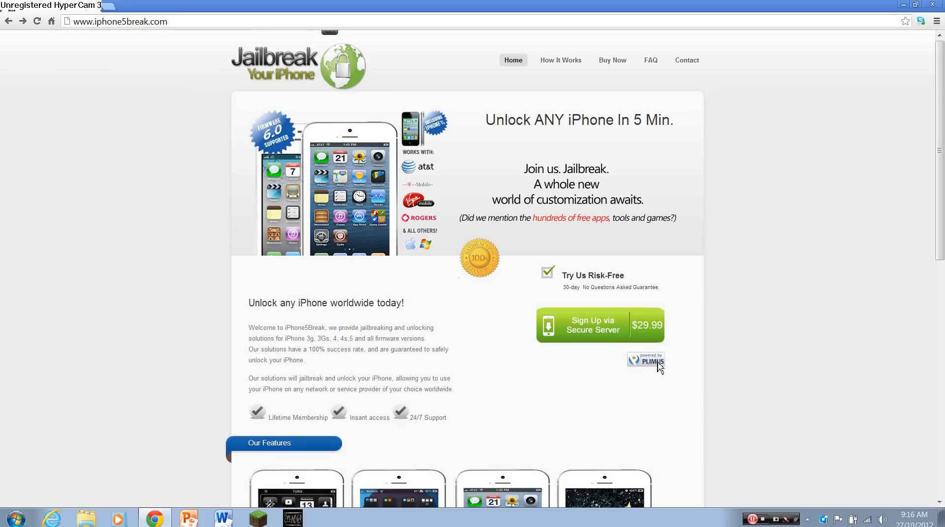
mouse_move(607, 241)
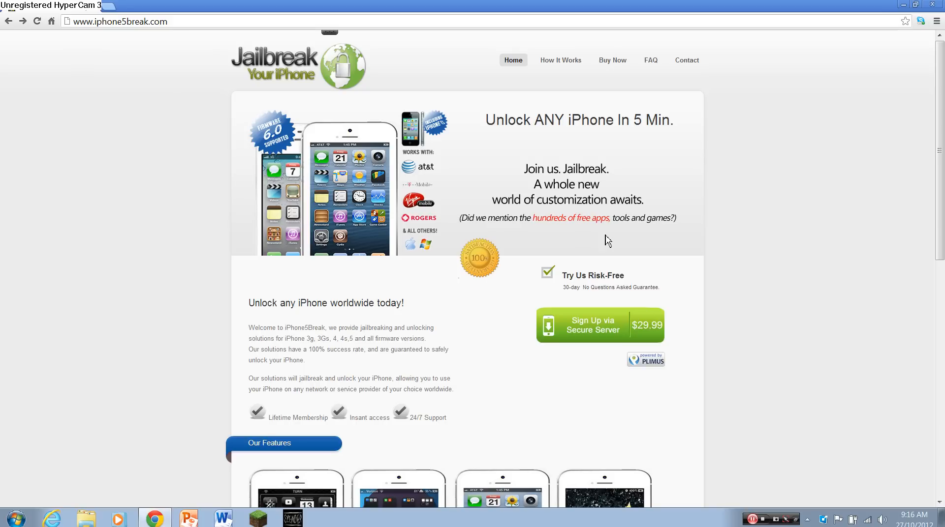
mouse_move(571, 65)
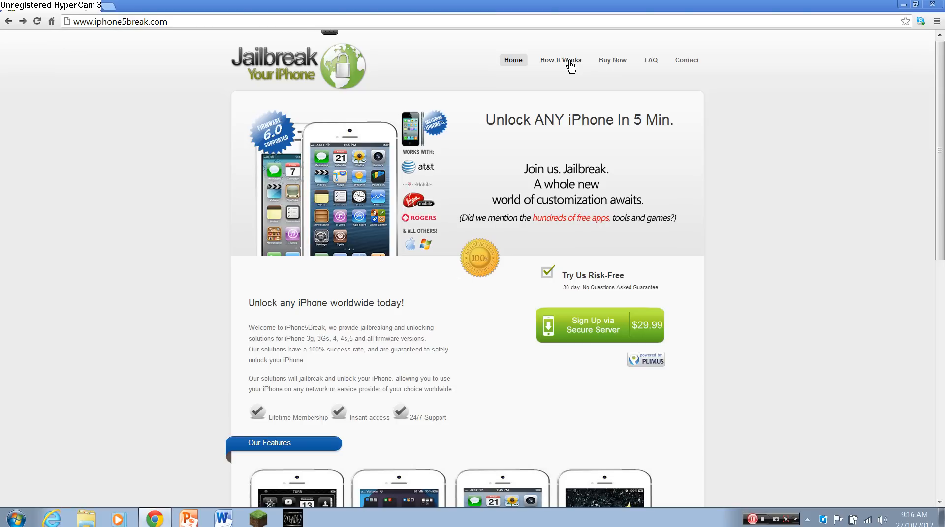
mouse_move(570, 66)
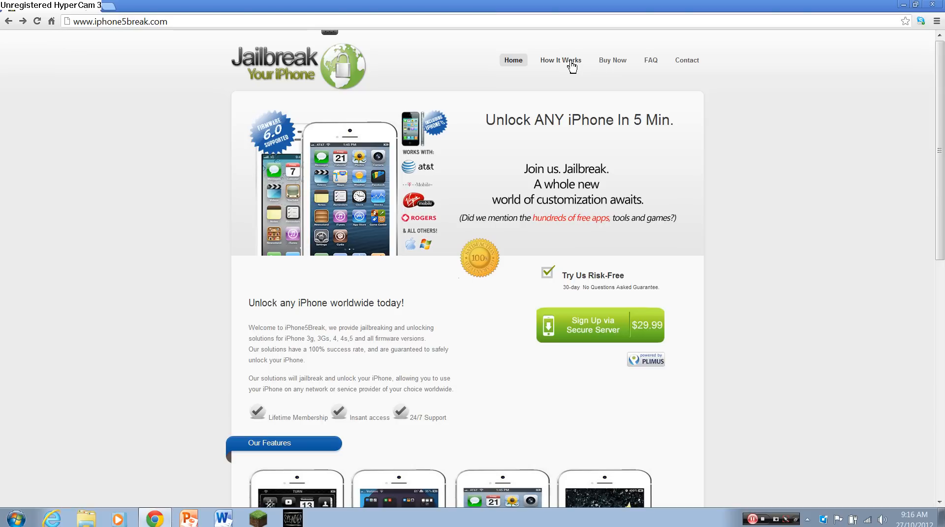
mouse_move(571, 71)
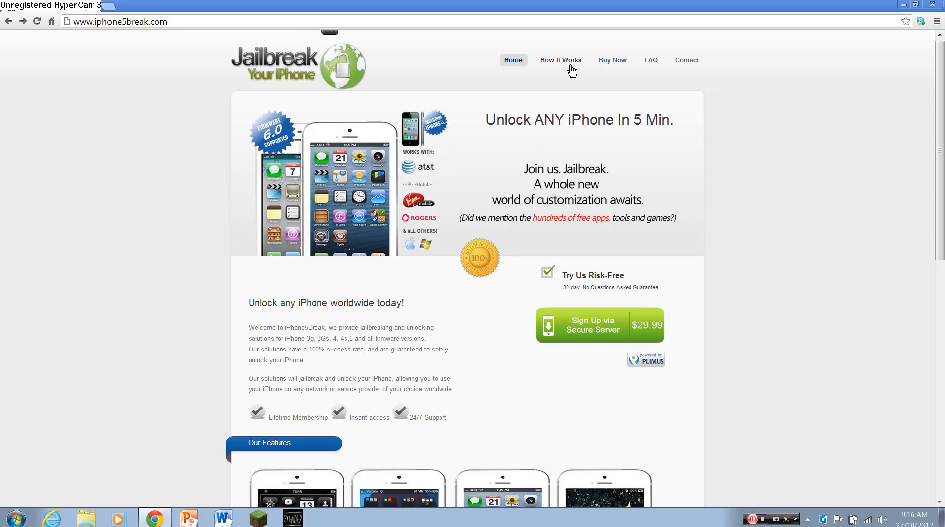
mouse_move(409, 424)
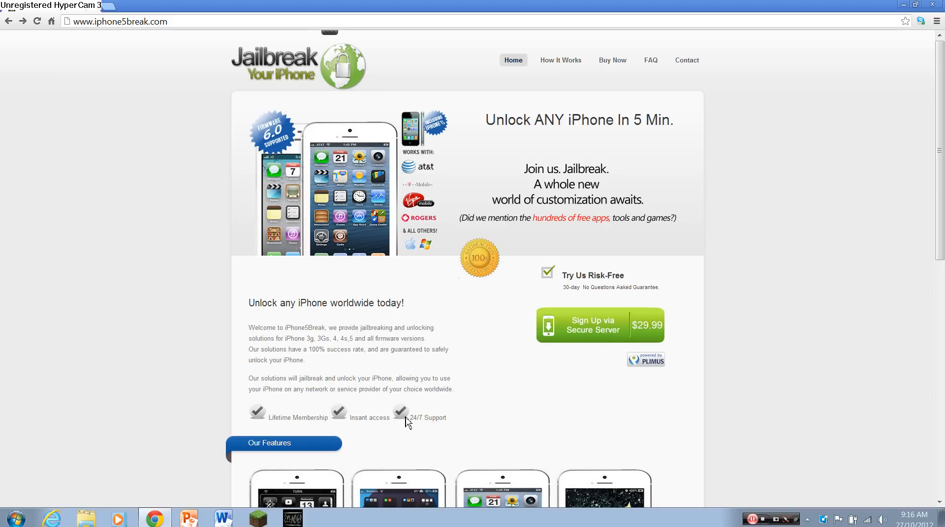
mouse_move(366, 422)
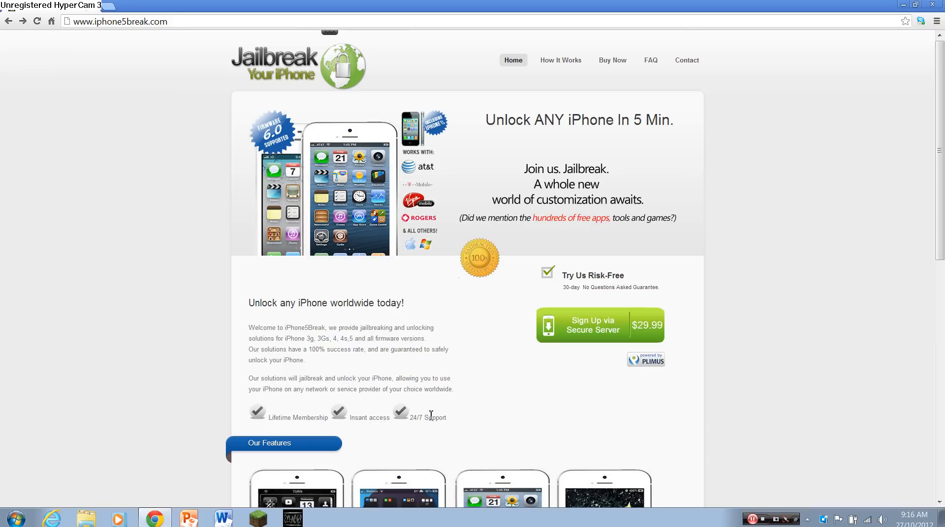
mouse_move(407, 218)
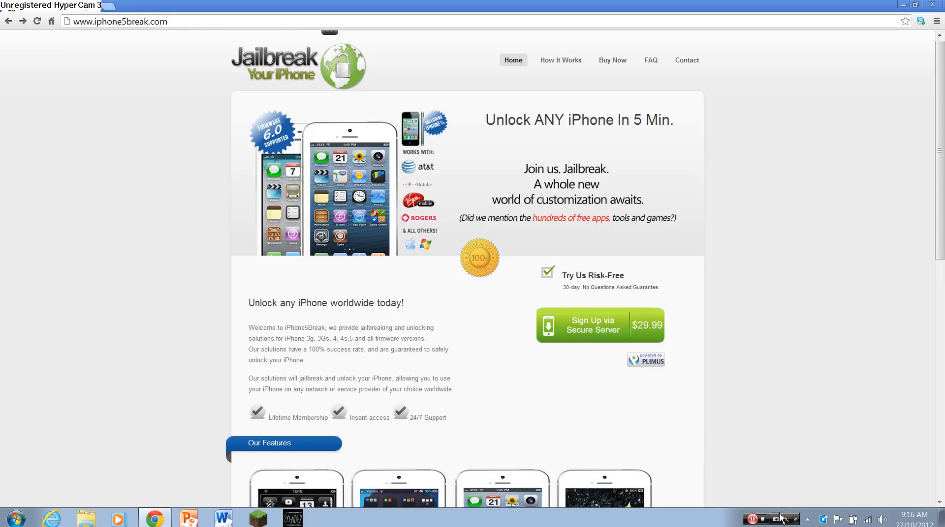
mouse_move(769, 520)
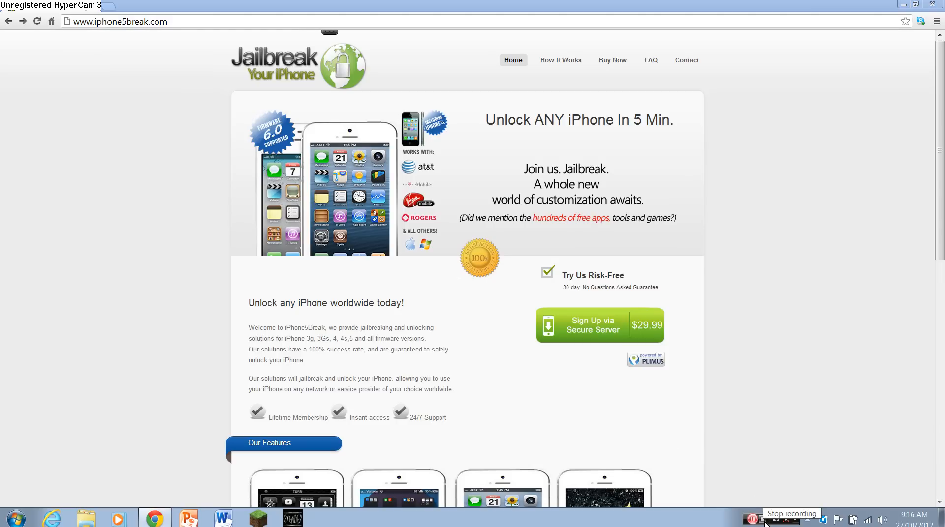